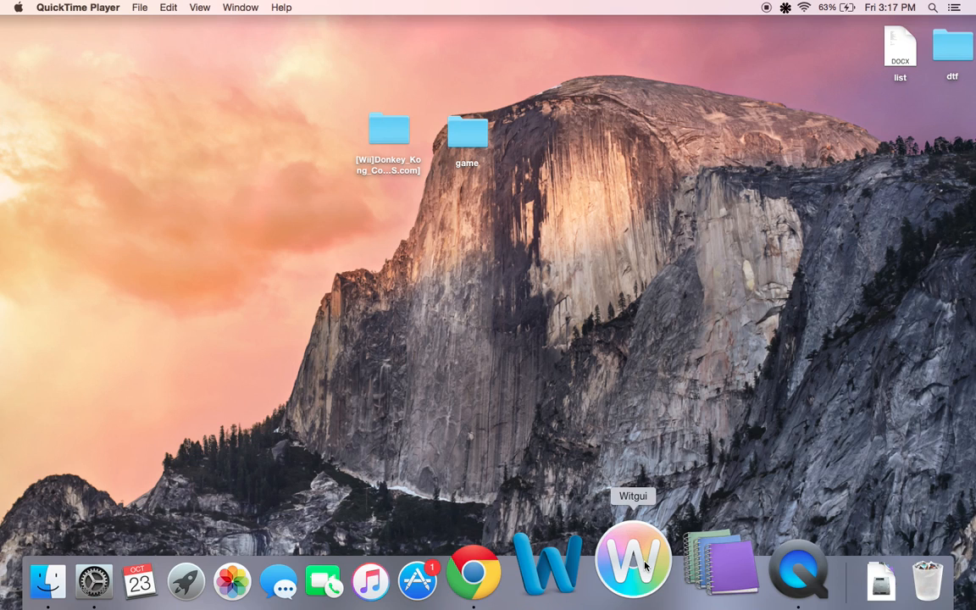
{"action": "mouse_move", "coordinate": [684, 564]}
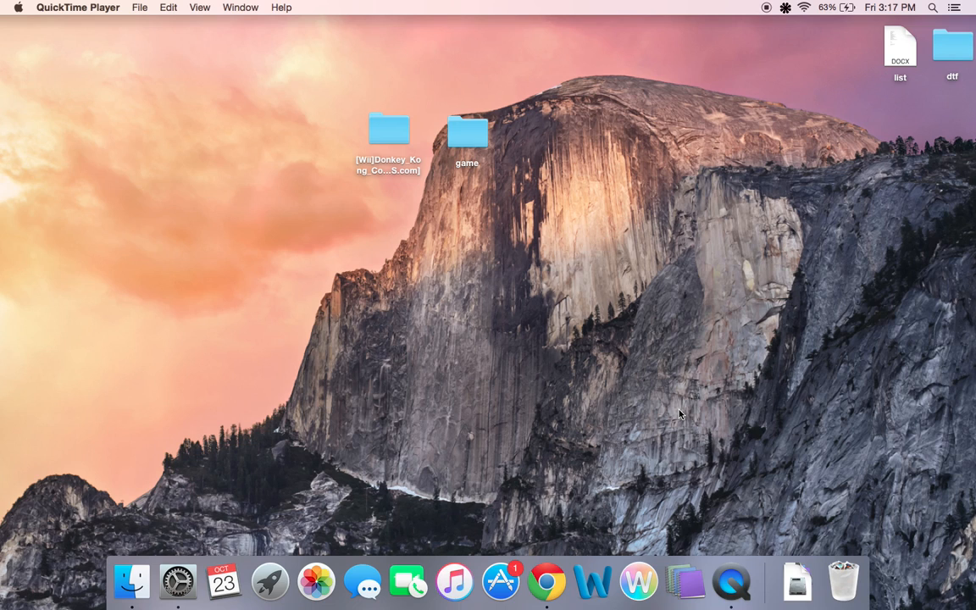
{"action": "mouse_move", "coordinate": [618, 555]}
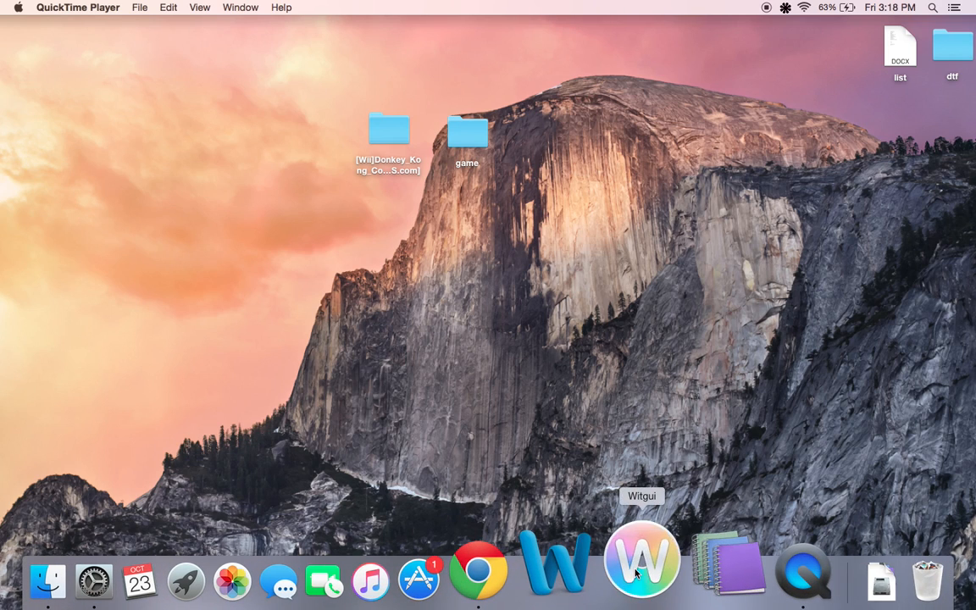
- Launch Witgui from the Dock and browse its File menu commands
{"action": "left_click", "coordinate": [642, 559]}
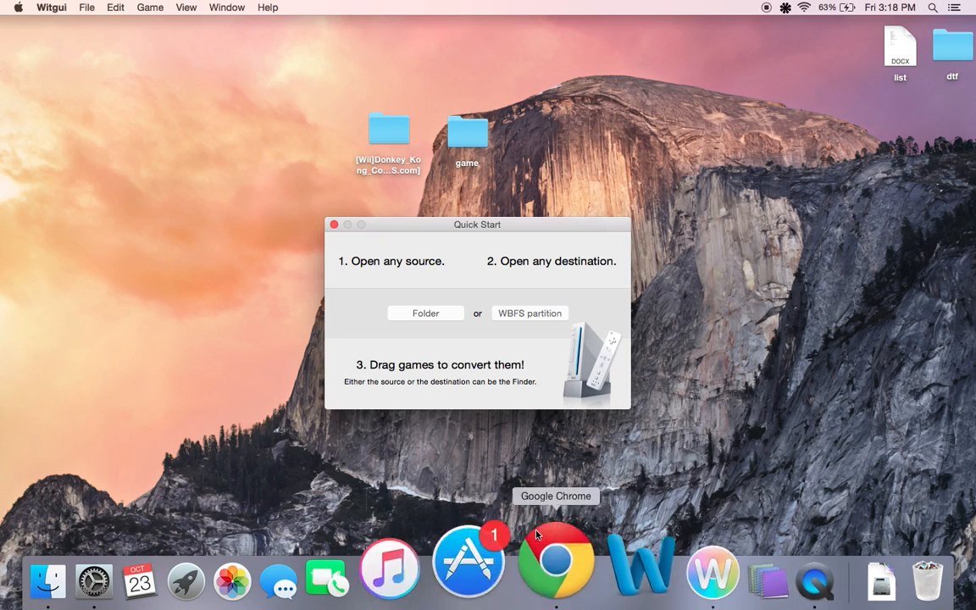
{"action": "left_click", "coordinate": [86, 6]}
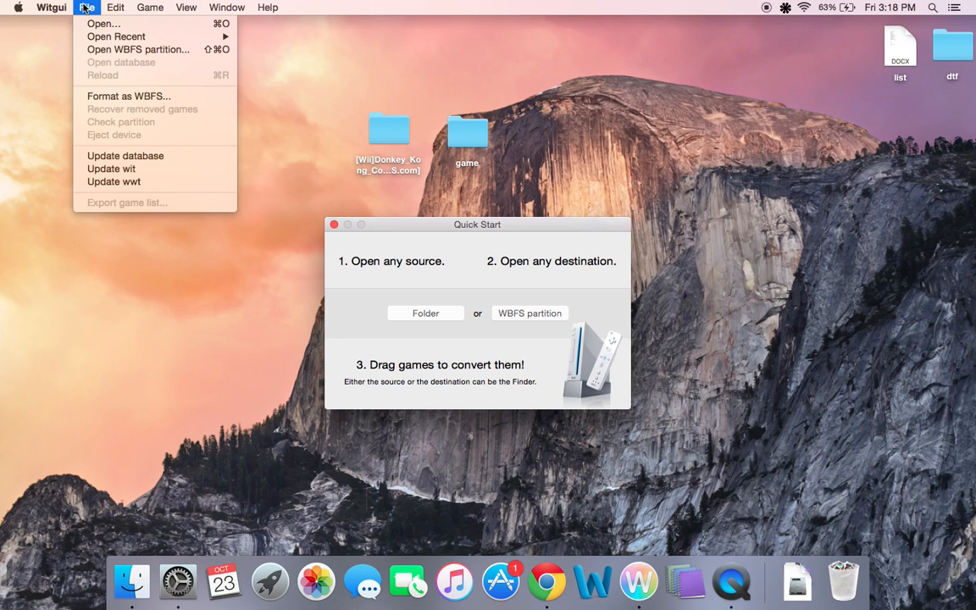
{"action": "mouse_move", "coordinate": [140, 147]}
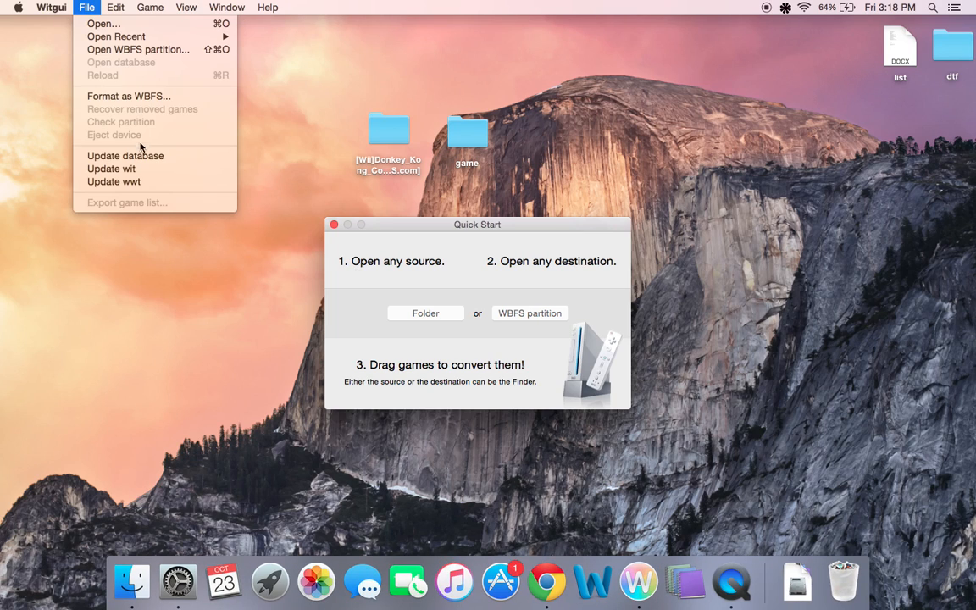
{"action": "mouse_move", "coordinate": [111, 169]}
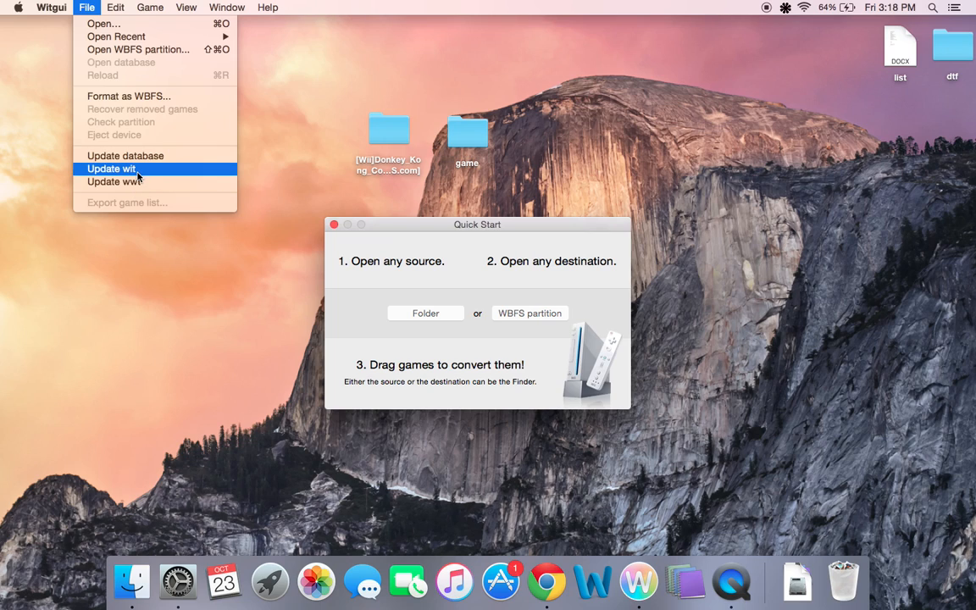
{"action": "mouse_move", "coordinate": [146, 174]}
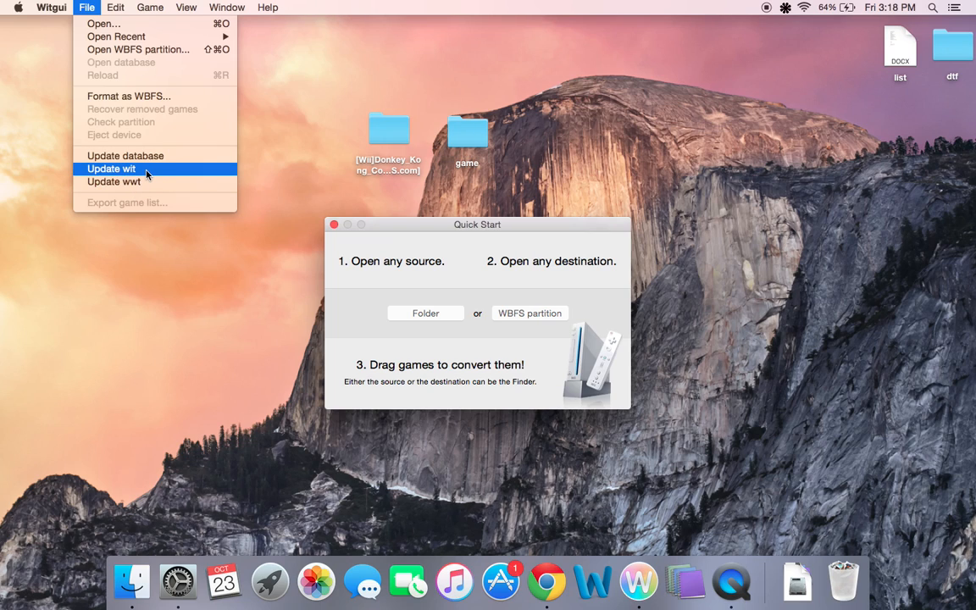
{"action": "mouse_move", "coordinate": [114, 181]}
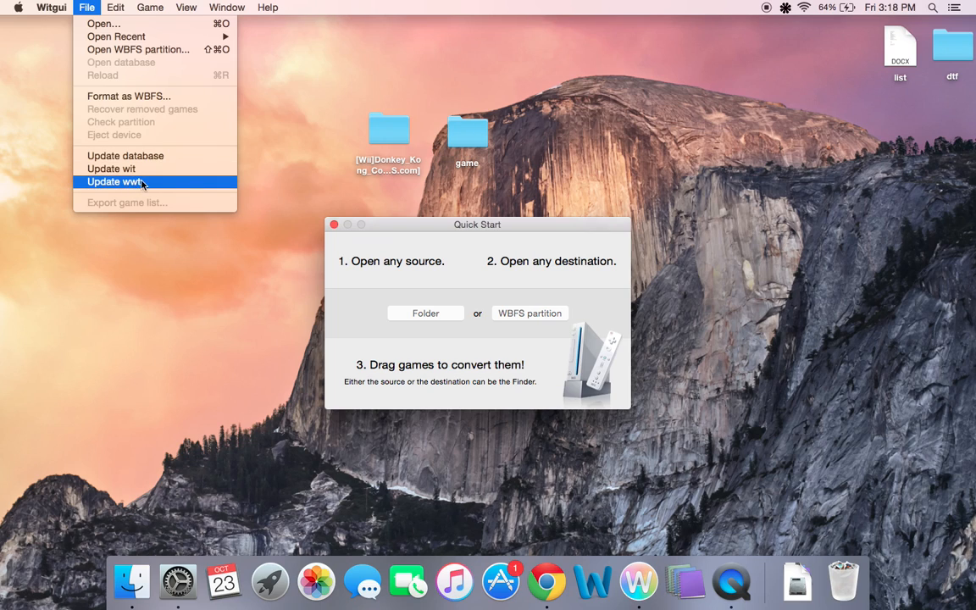
{"action": "mouse_move", "coordinate": [125, 156]}
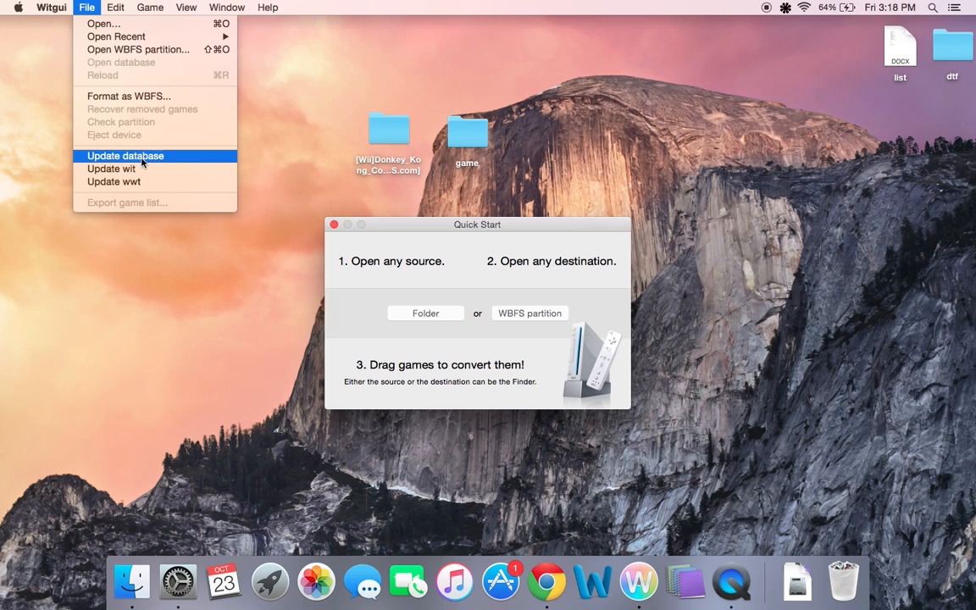
{"action": "mouse_move", "coordinate": [136, 161]}
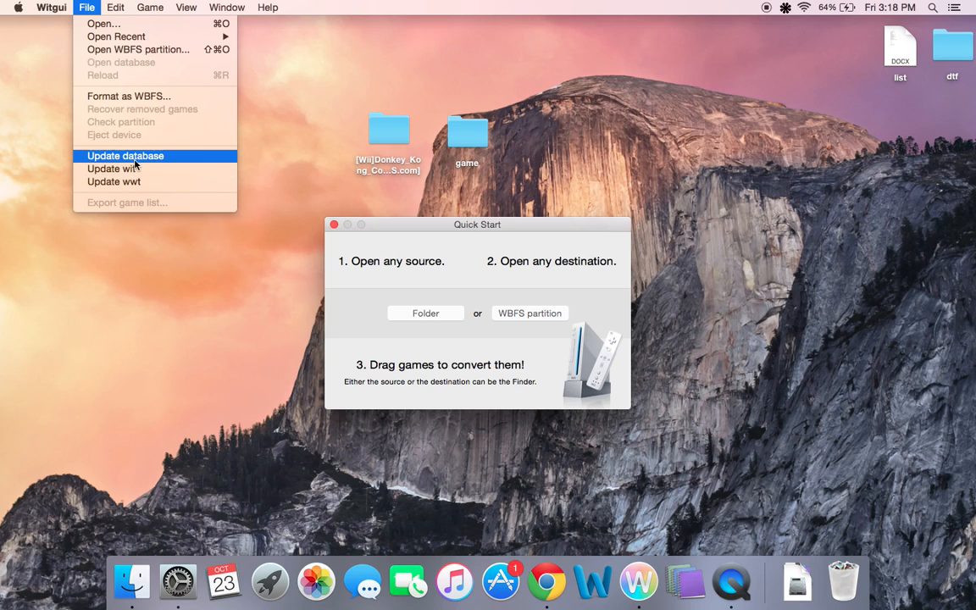
{"action": "mouse_move", "coordinate": [139, 170]}
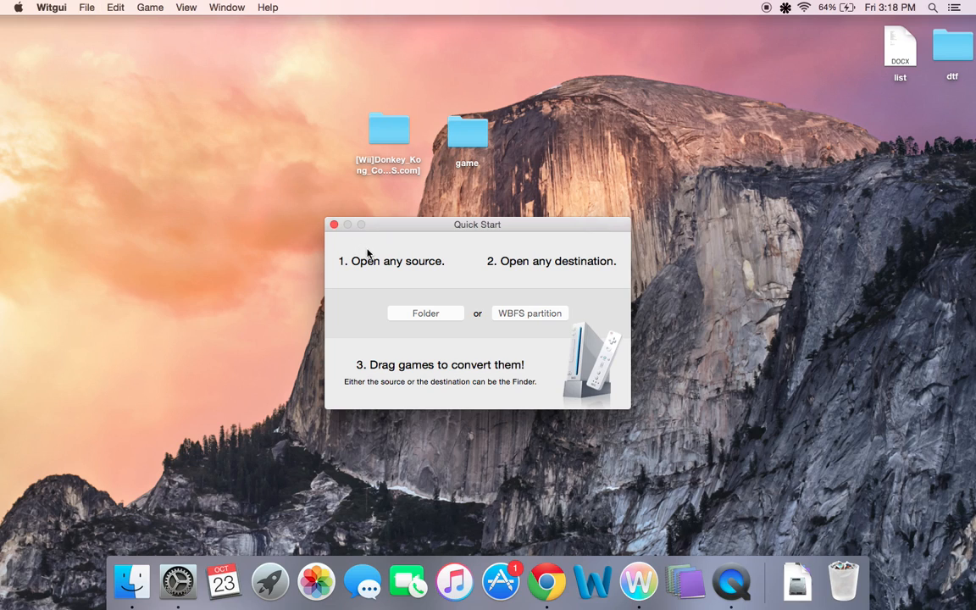
{"action": "mouse_move", "coordinate": [332, 215]}
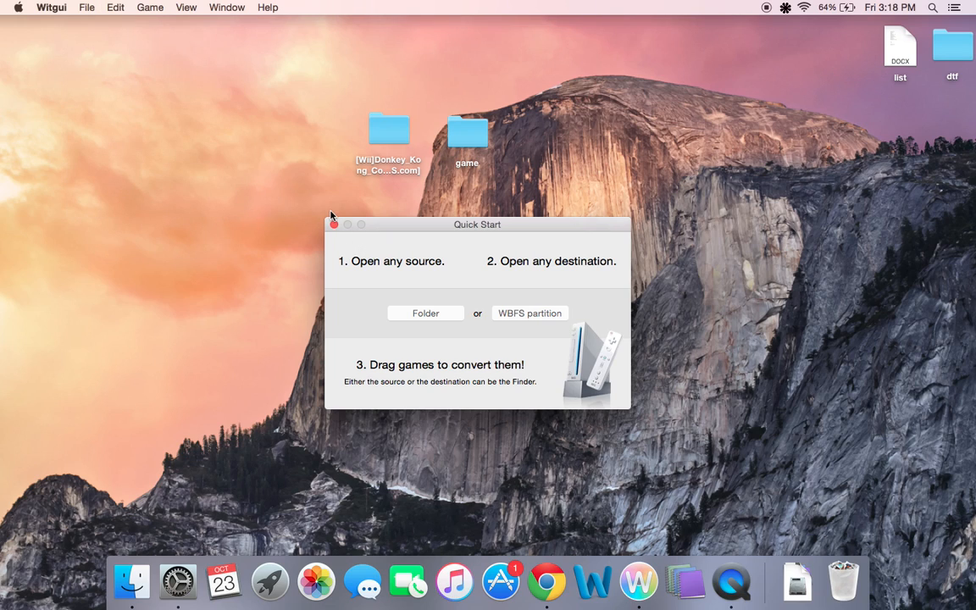
- Close Witgui's Quick Start window
{"action": "left_click", "coordinate": [333, 225]}
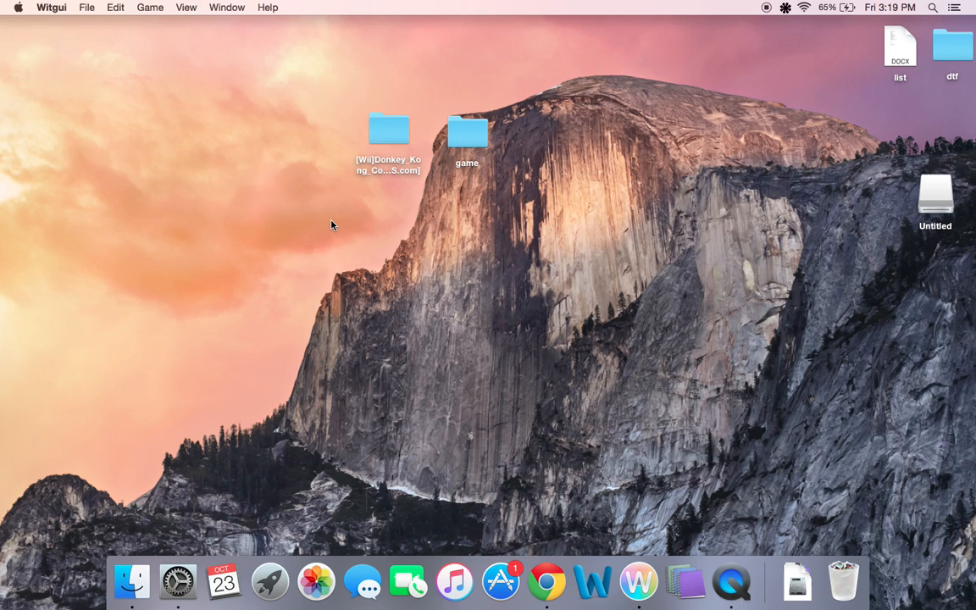
{"action": "mouse_move", "coordinate": [769, 250]}
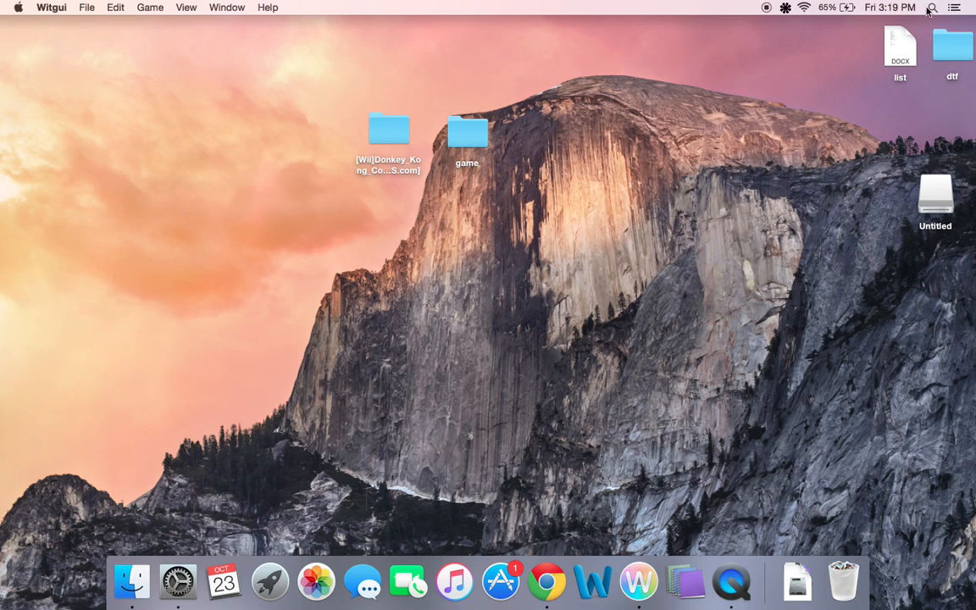
- Launch Disk Utility via Spotlight and select the 4.23 GB Generic Flash Disk
{"action": "left_click", "coordinate": [932, 7]}
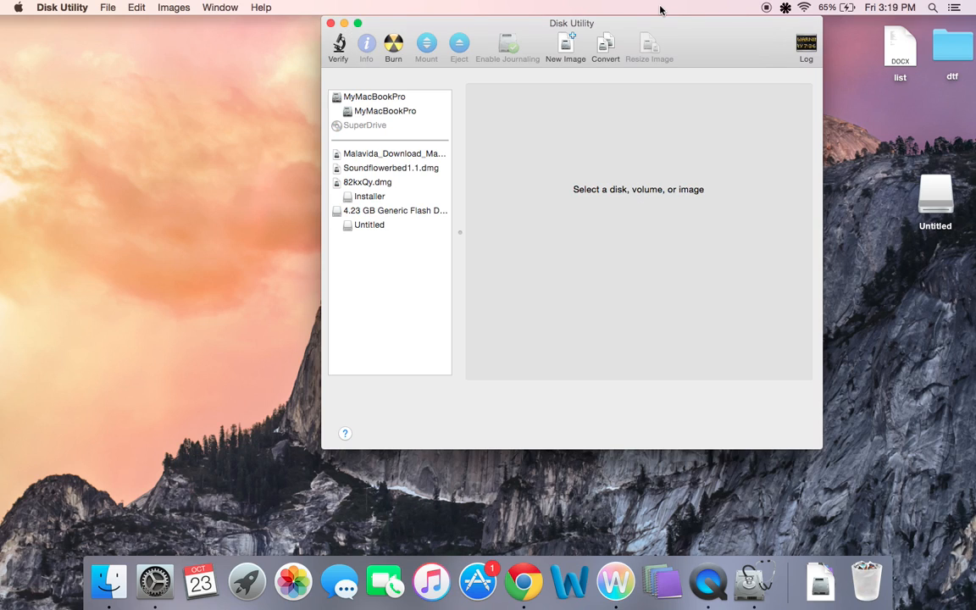
{"action": "left_click", "coordinate": [394, 211]}
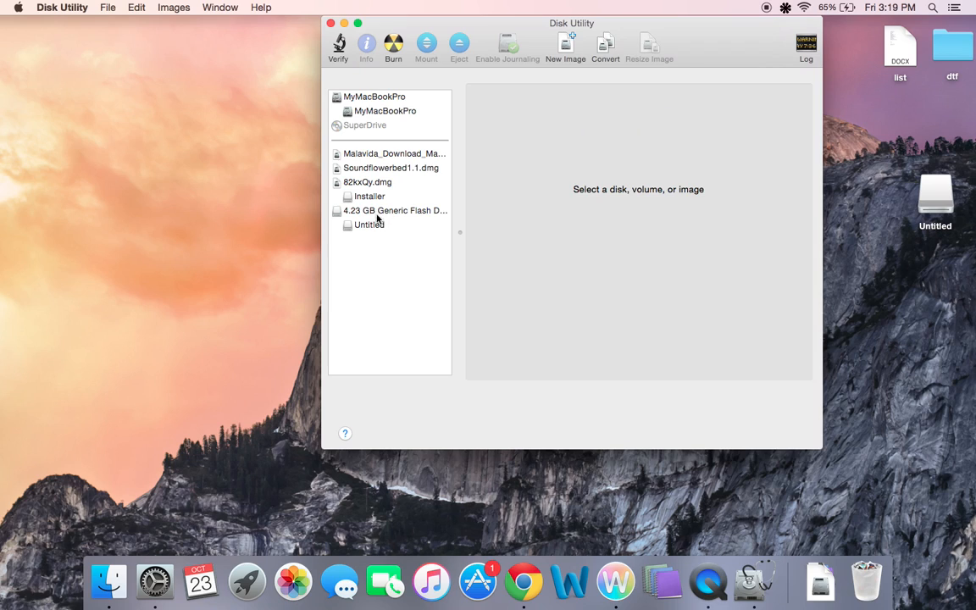
{"action": "left_click", "coordinate": [368, 224]}
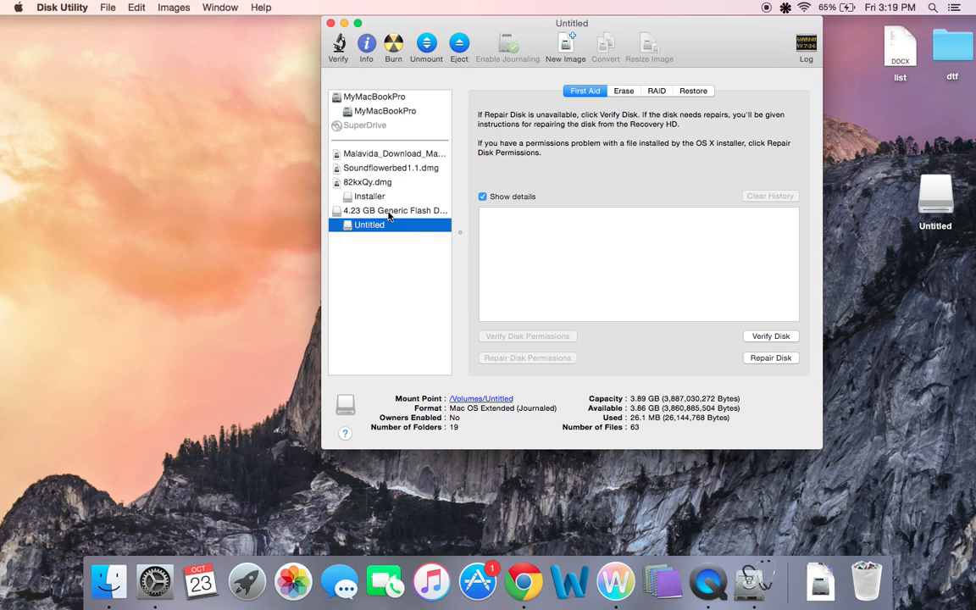
{"action": "left_click", "coordinate": [394, 210]}
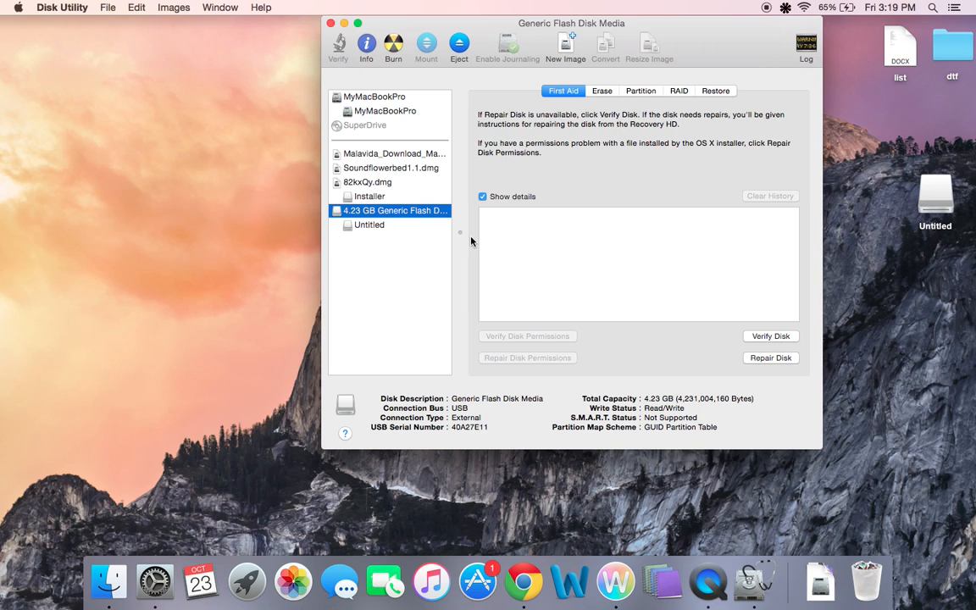
{"action": "mouse_move", "coordinate": [406, 241]}
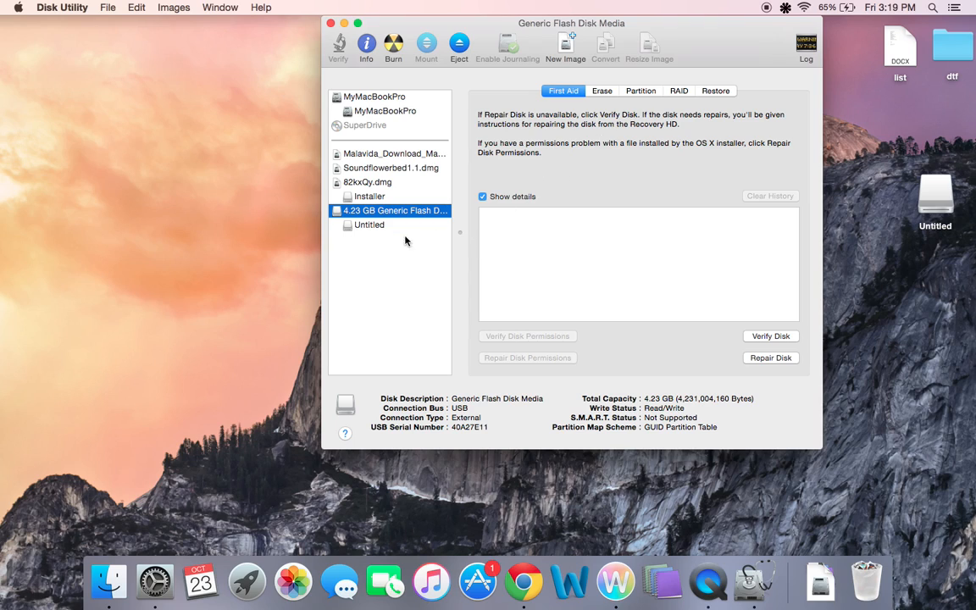
{"action": "mouse_move", "coordinate": [398, 214]}
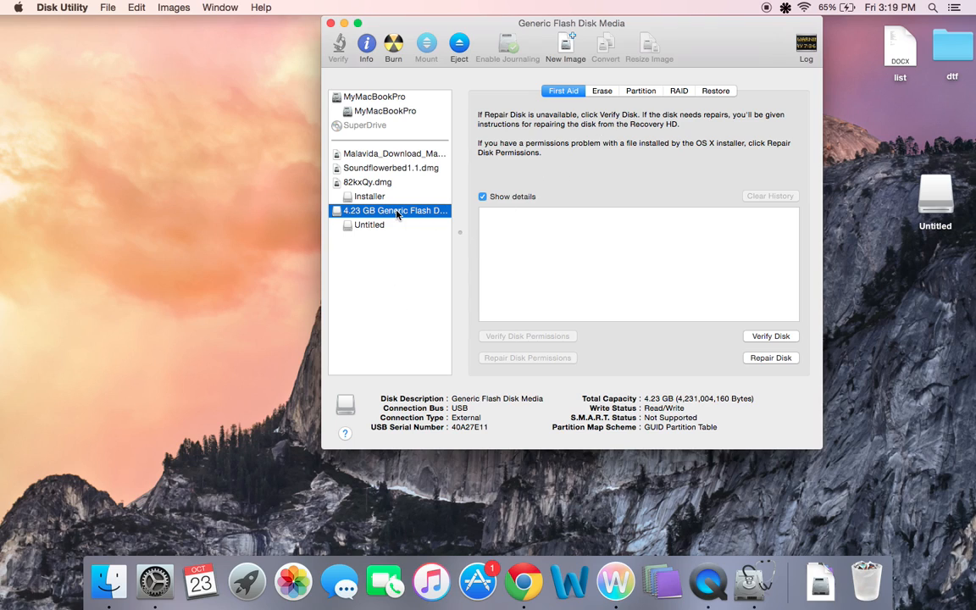
- Lay out the flash disk as a single partition named WII
{"action": "left_click", "coordinate": [641, 90]}
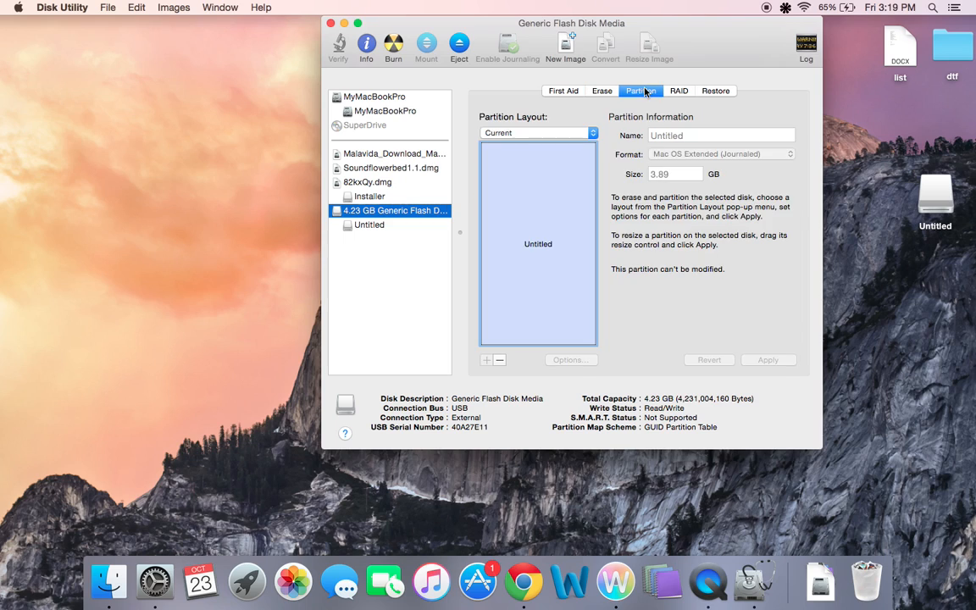
{"action": "left_click", "coordinate": [538, 132]}
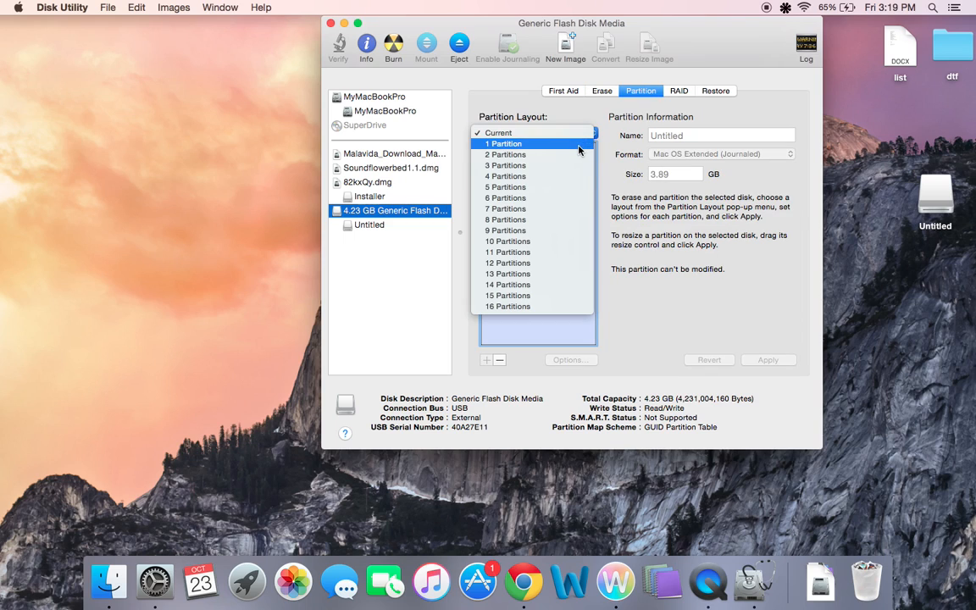
{"action": "left_click", "coordinate": [504, 143]}
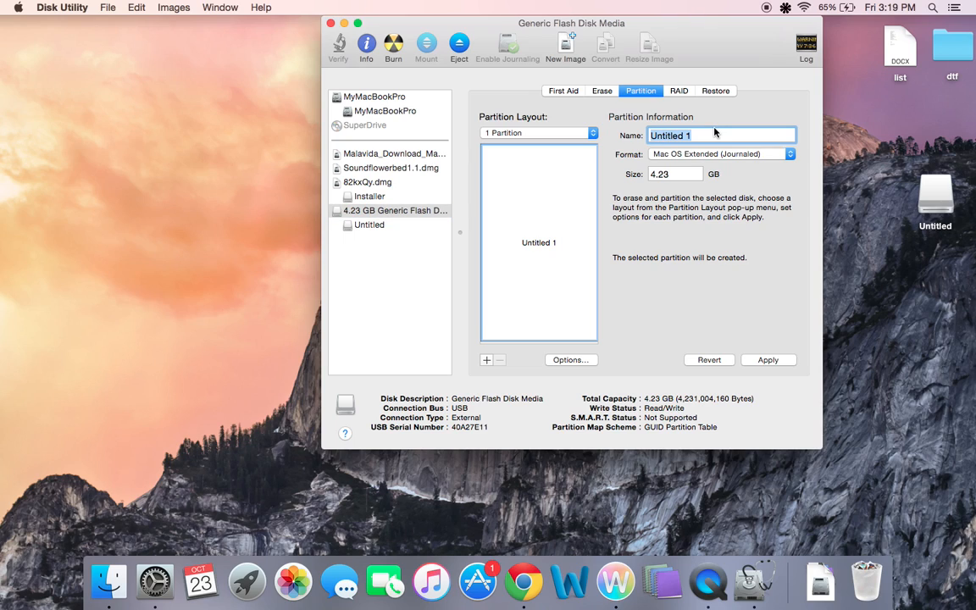
{"action": "type", "text": "wii"}
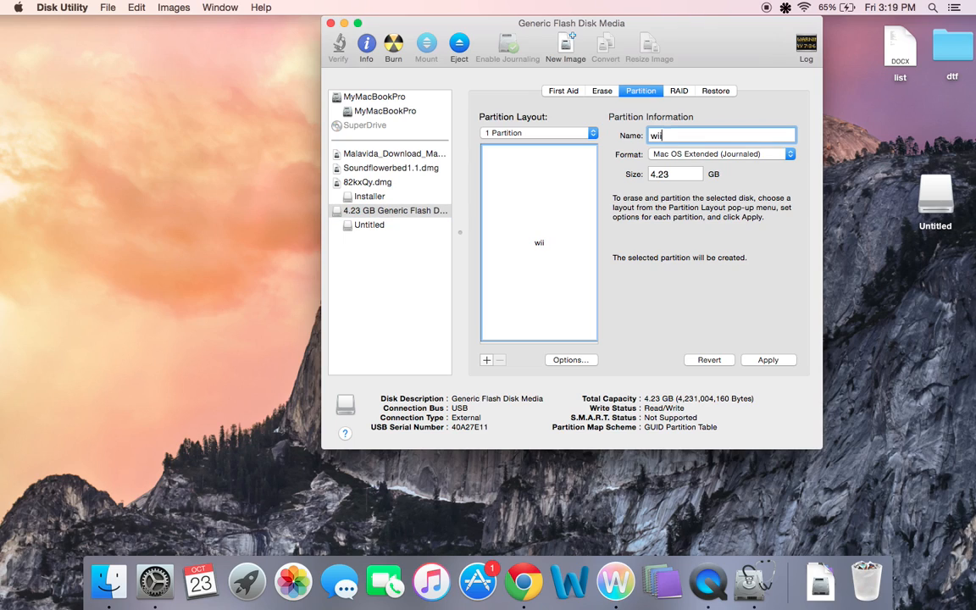
- Format the partition as MS-DOS (FAT) and confirm applying the repartition
{"action": "left_click", "coordinate": [719, 153]}
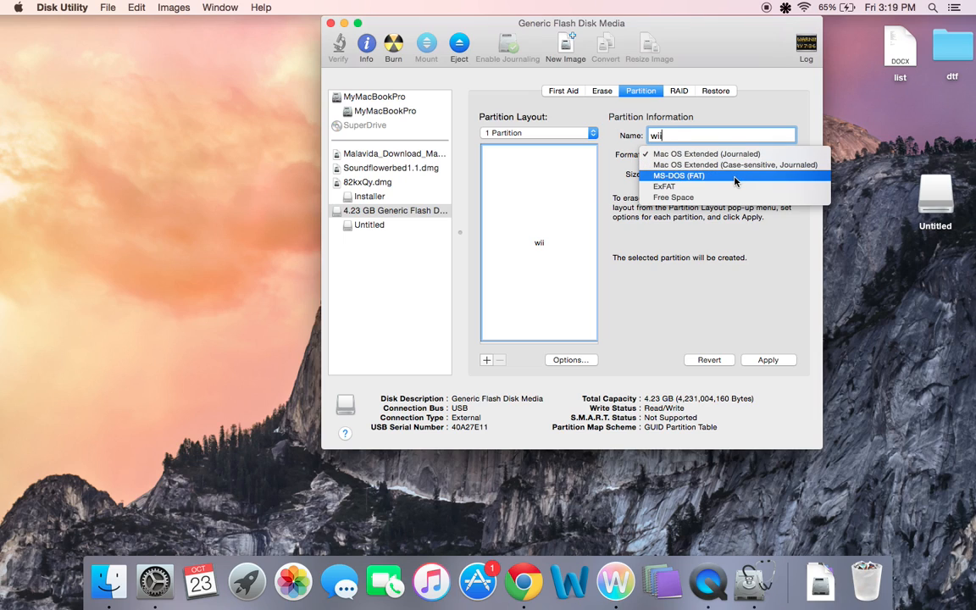
{"action": "left_click", "coordinate": [678, 175]}
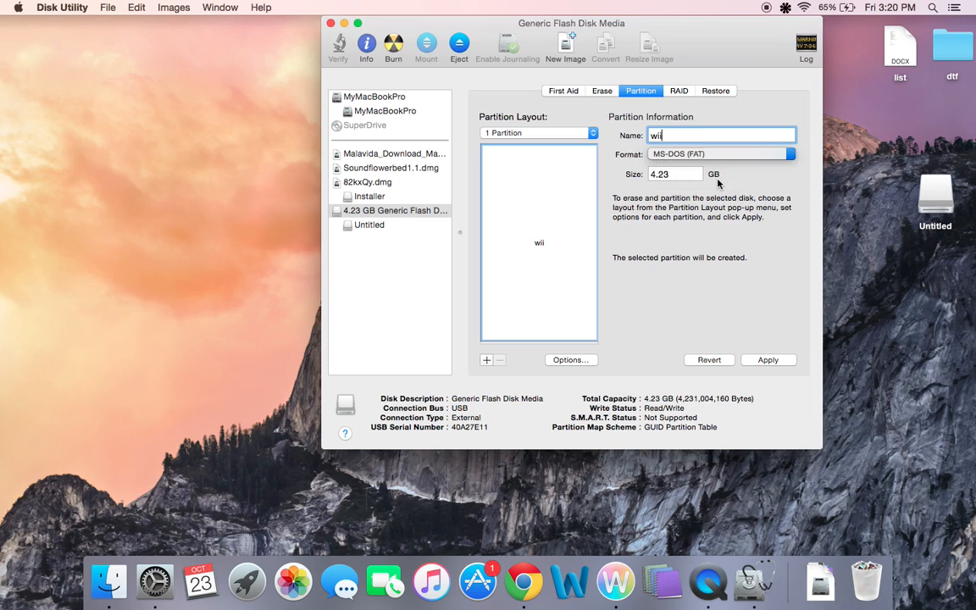
{"action": "left_click", "coordinate": [768, 359]}
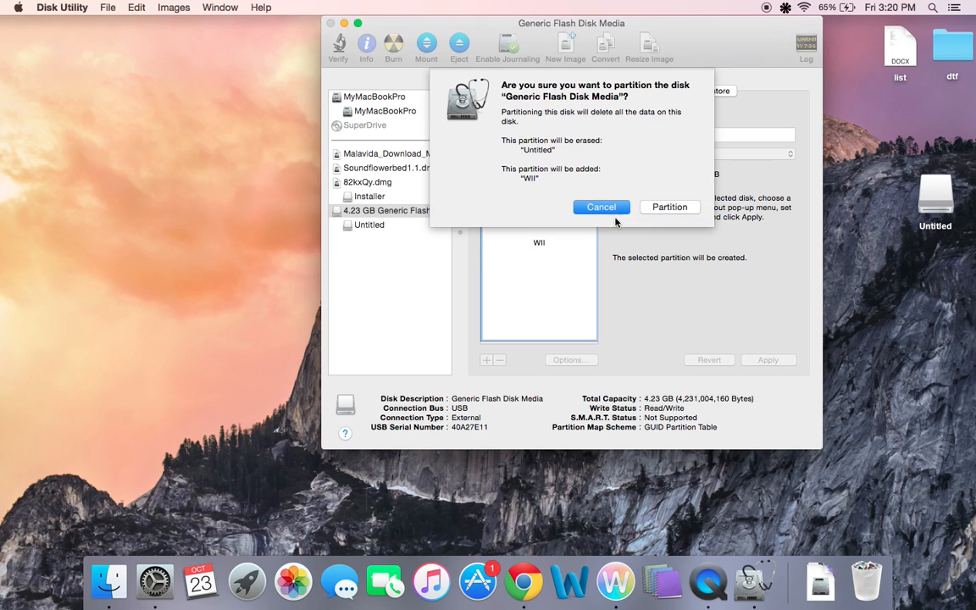
{"action": "left_click", "coordinate": [669, 206]}
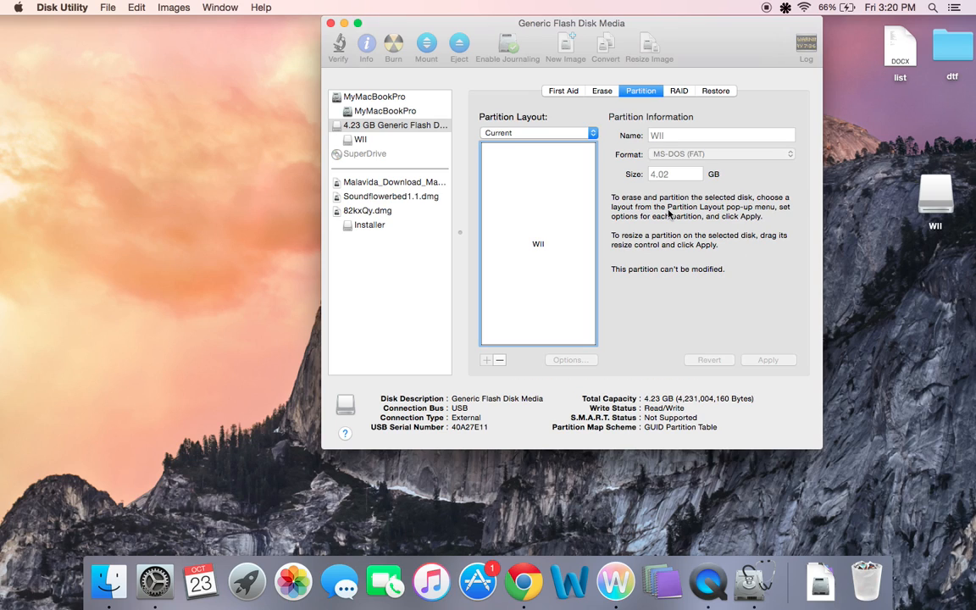
- Quit Disk Utility and relaunch Witgui from the Dock
{"action": "left_click", "coordinate": [330, 22]}
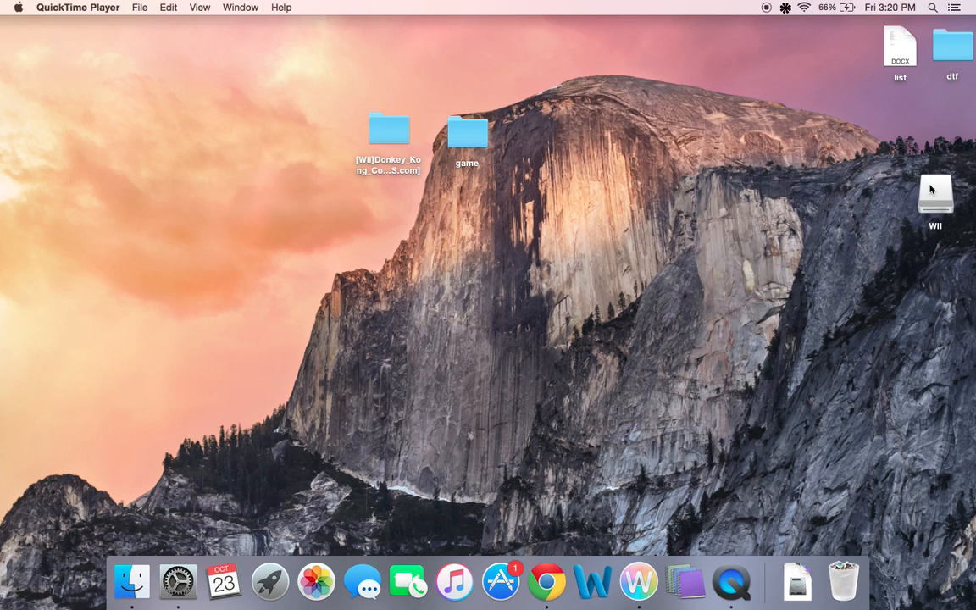
{"action": "mouse_move", "coordinate": [924, 187]}
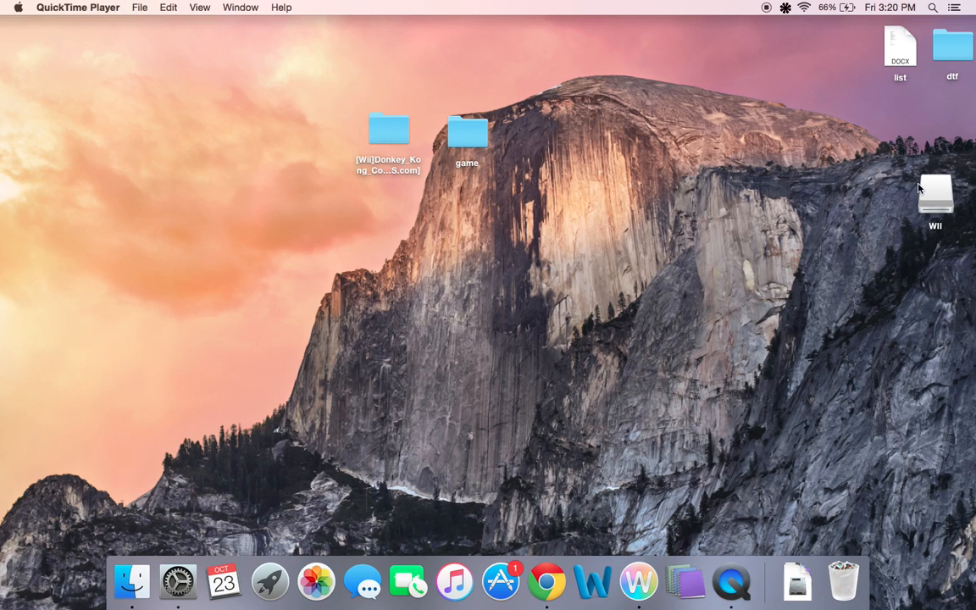
{"action": "left_click", "coordinate": [630, 559]}
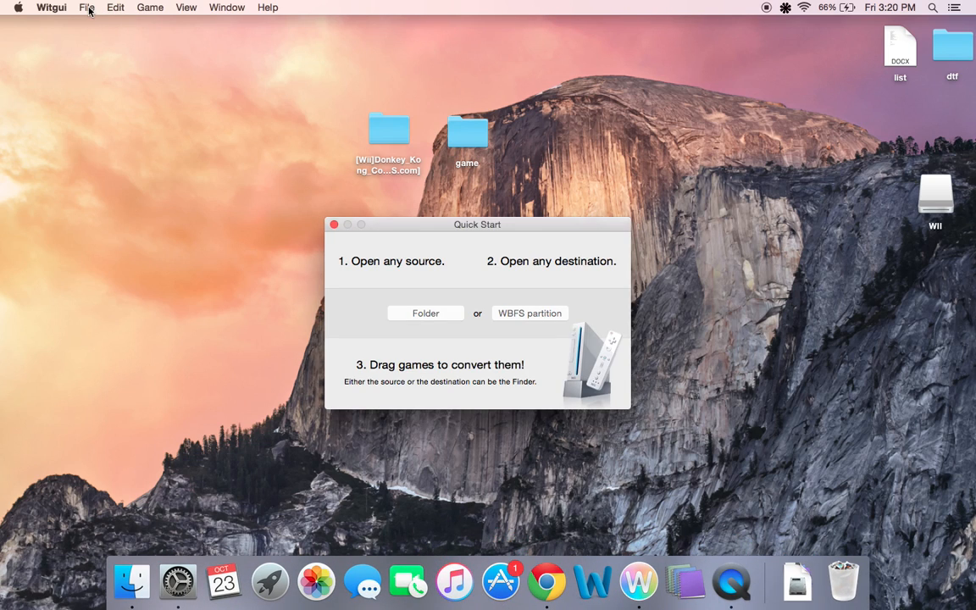
- Choose Format as WBFS and pick the Generic Flash Disk Media device
{"action": "left_click", "coordinate": [85, 7]}
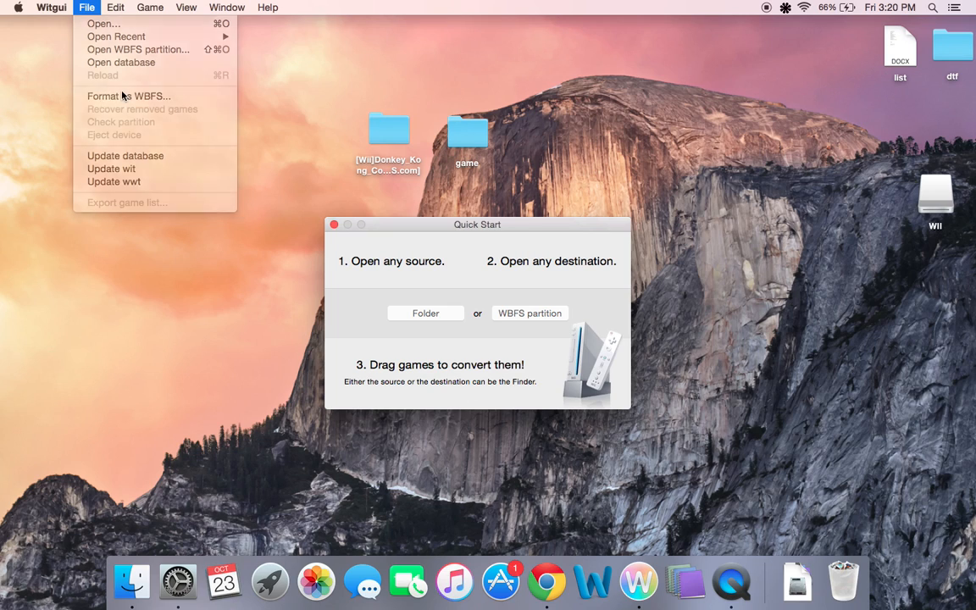
{"action": "left_click", "coordinate": [127, 95]}
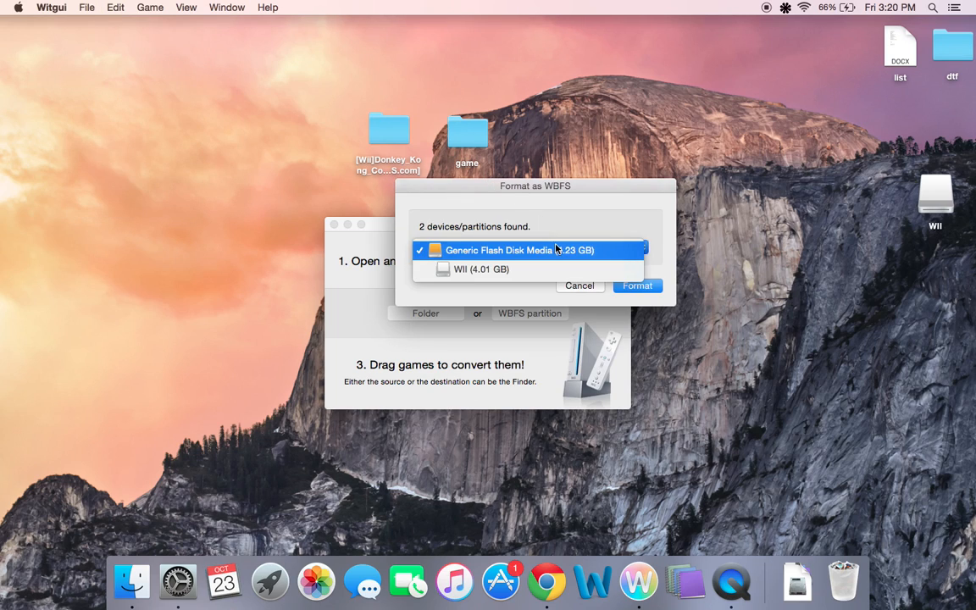
{"action": "left_click", "coordinate": [481, 268]}
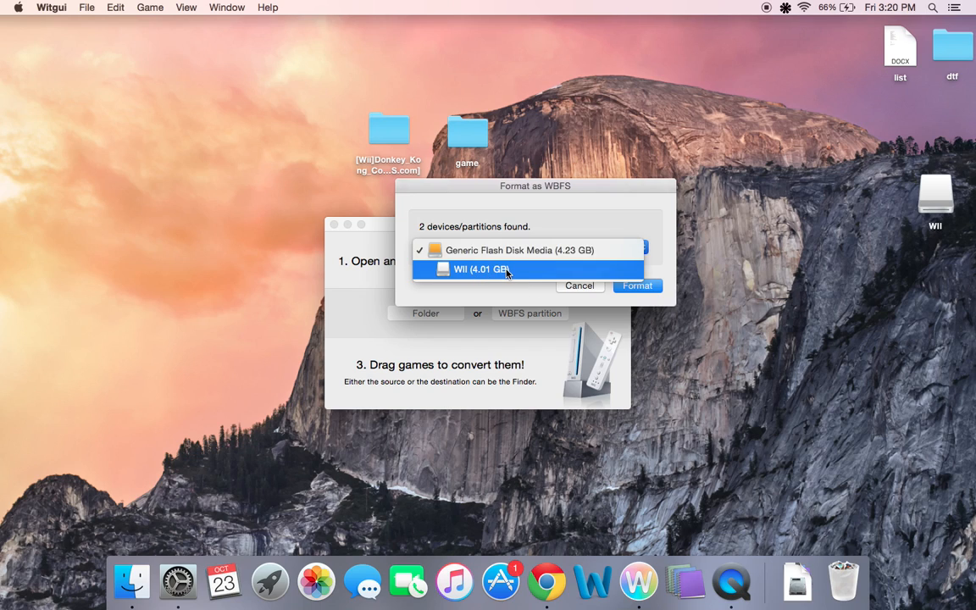
{"action": "left_click", "coordinate": [519, 250]}
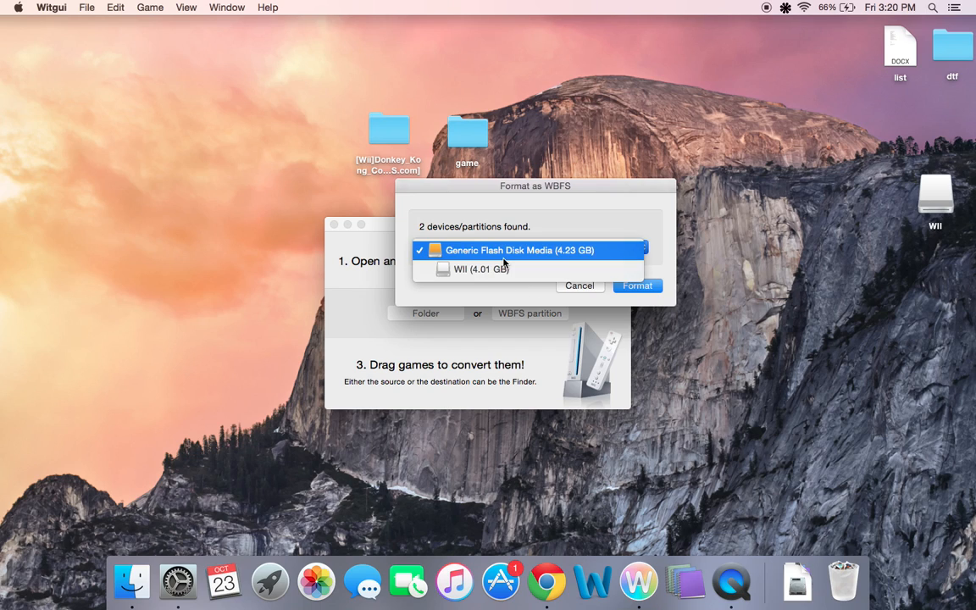
{"action": "left_click", "coordinate": [527, 250]}
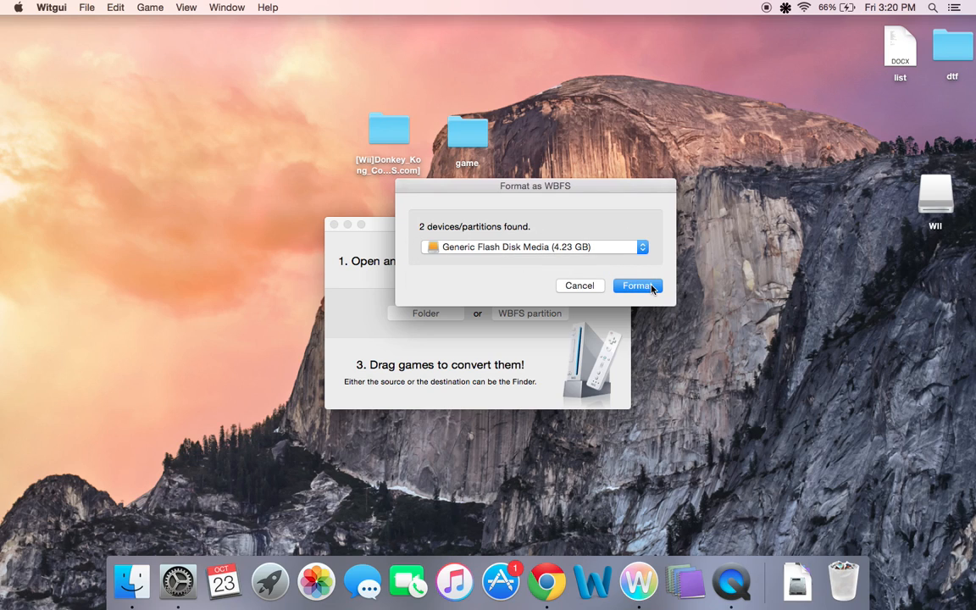
- Format the chosen flash drive as WBFS and confirm erasing it
{"action": "left_click", "coordinate": [536, 247]}
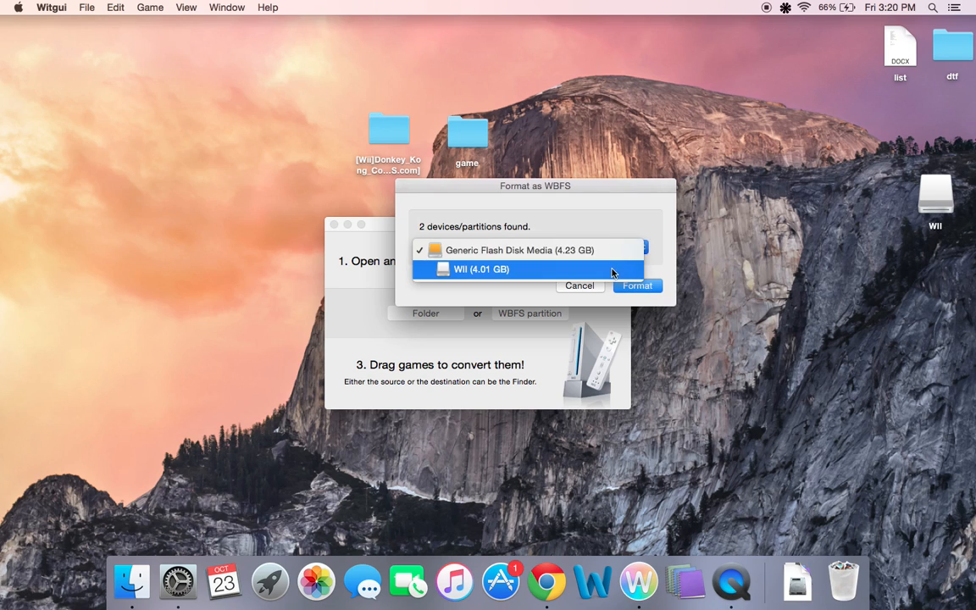
{"action": "left_click", "coordinate": [637, 286]}
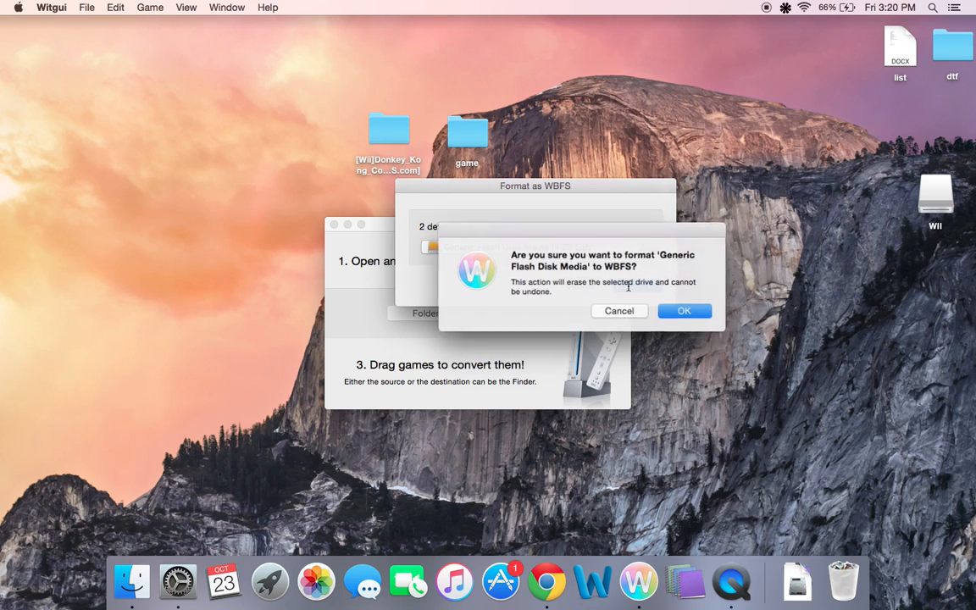
{"action": "left_click", "coordinate": [683, 310]}
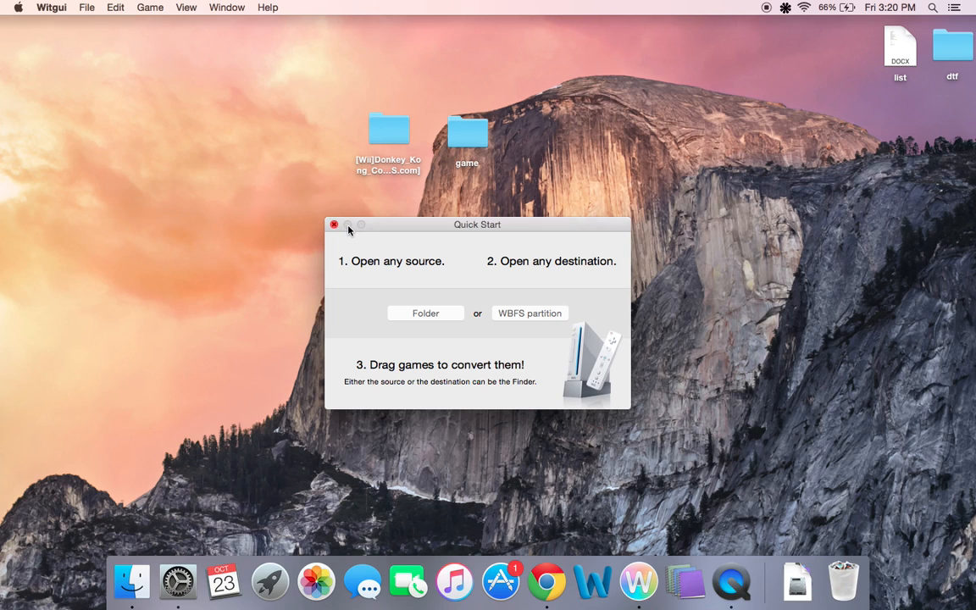
- Close Quick Start and open the game folder on the desktop
{"action": "left_click", "coordinate": [333, 224]}
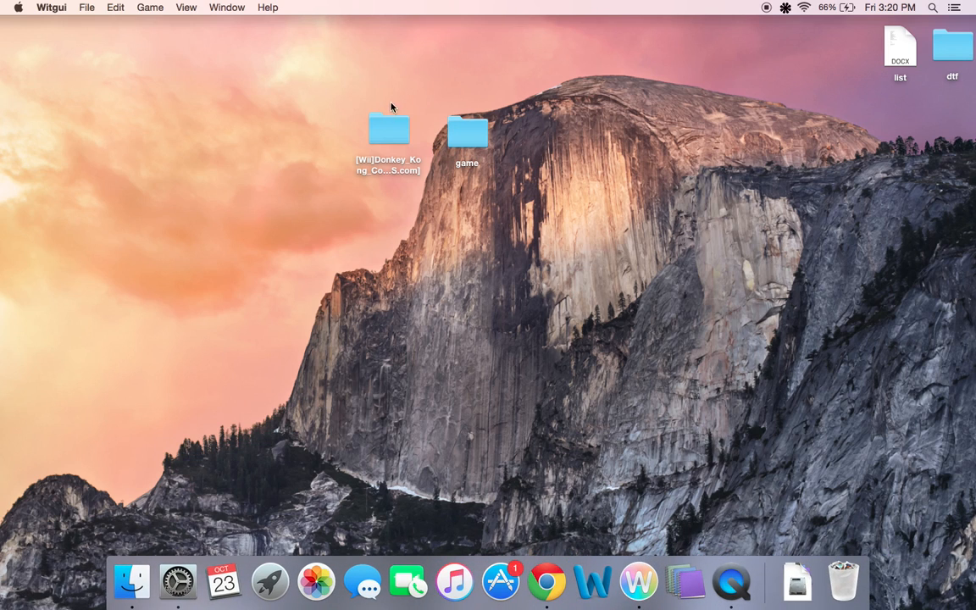
{"action": "left_click", "coordinate": [467, 132]}
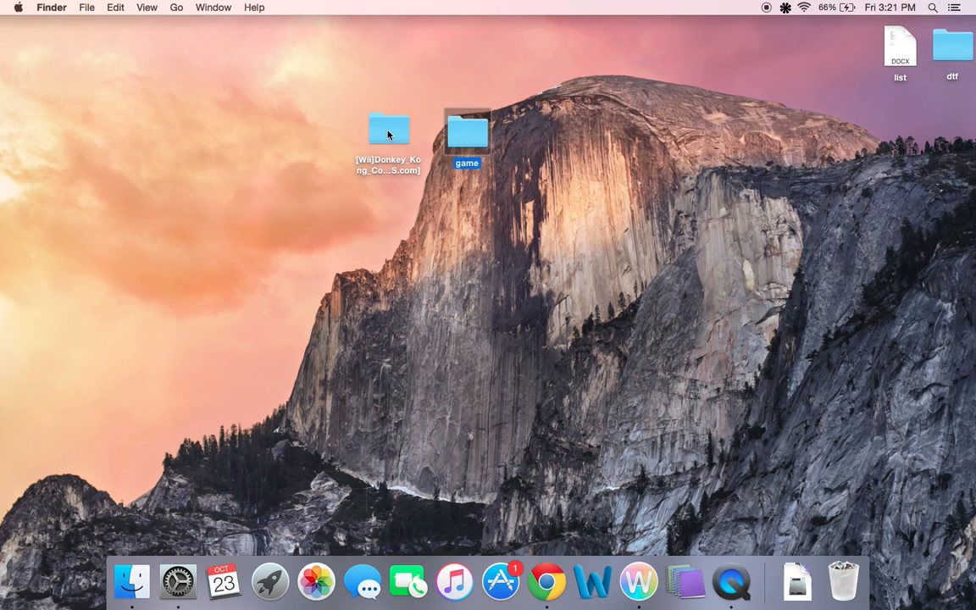
{"action": "double_click", "coordinate": [388, 129]}
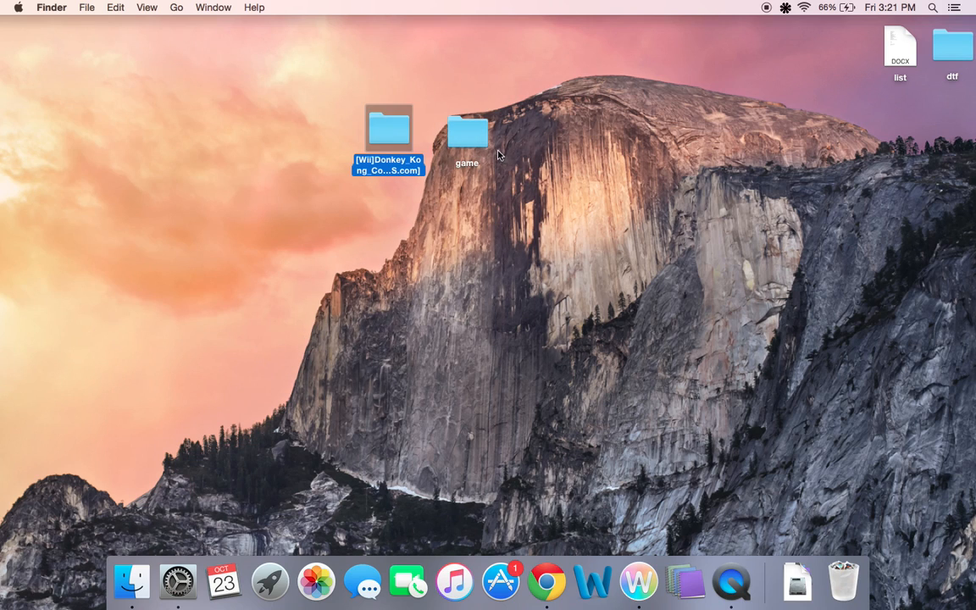
{"action": "double_click", "coordinate": [467, 131]}
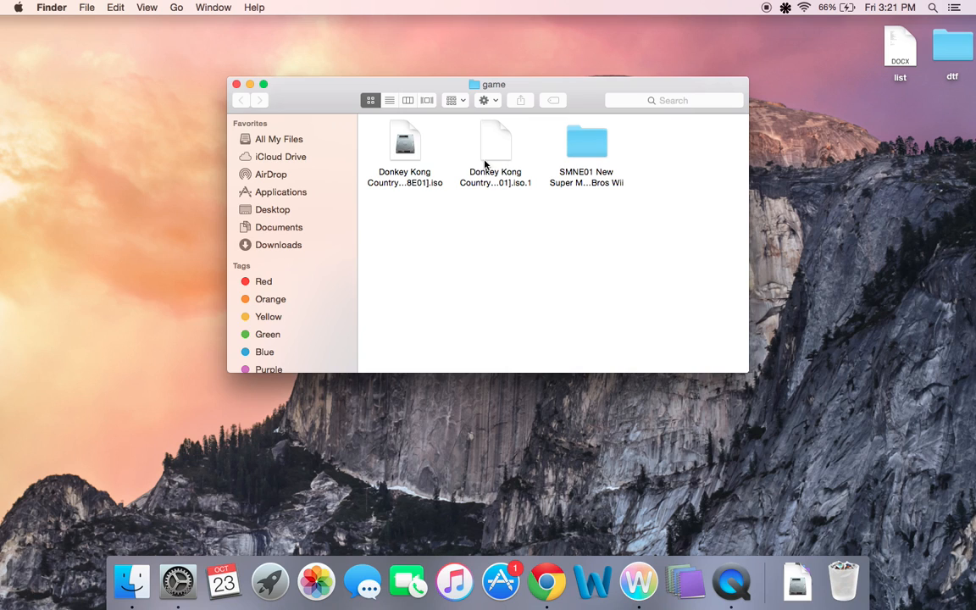
{"action": "mouse_move", "coordinate": [375, 117]}
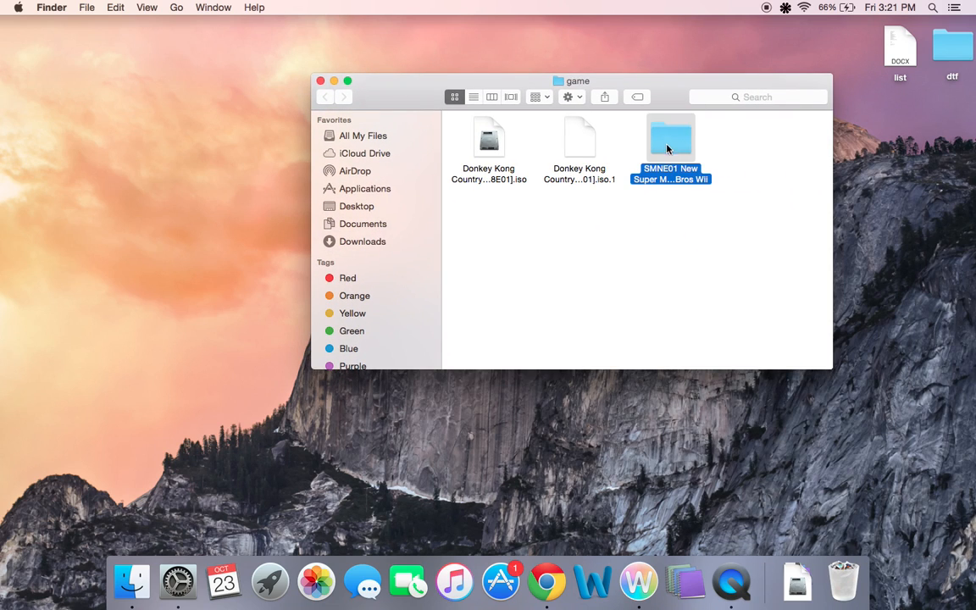
- View the SMNE01 New Super Mario Bros Wii folder, then close the window
{"action": "double_click", "coordinate": [670, 138]}
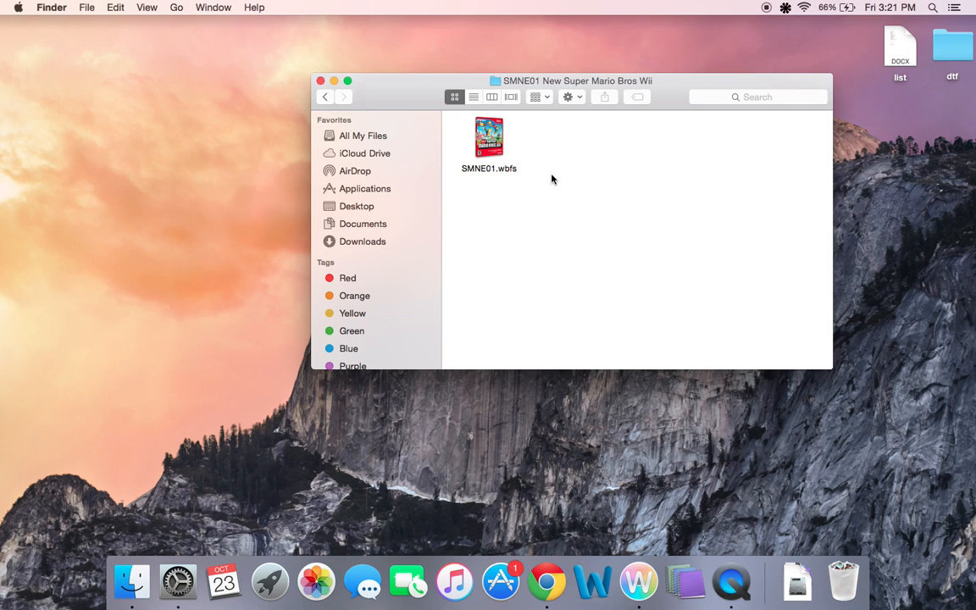
{"action": "left_click", "coordinate": [320, 80]}
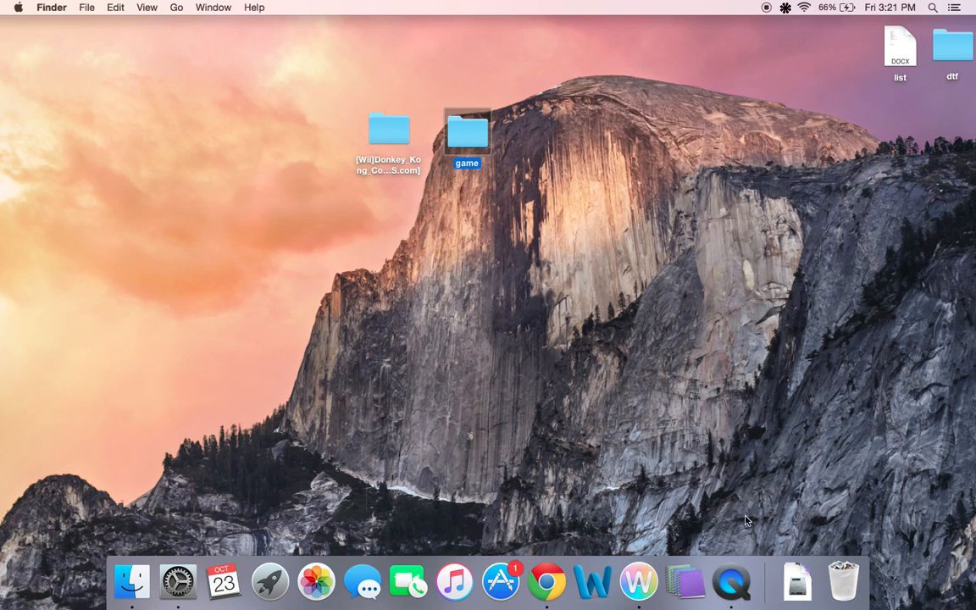
{"action": "mouse_move", "coordinate": [499, 185]}
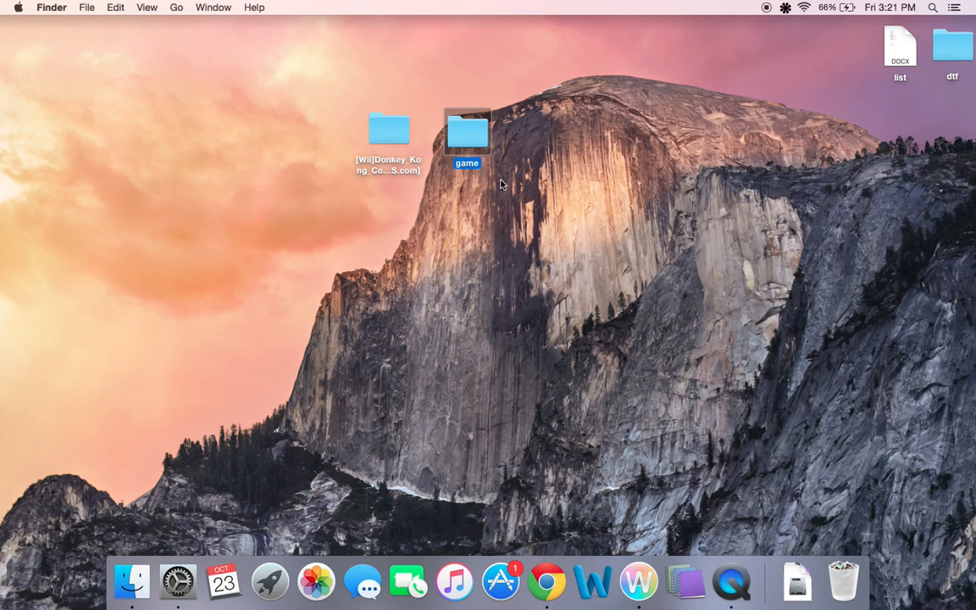
{"action": "left_click", "coordinate": [388, 129]}
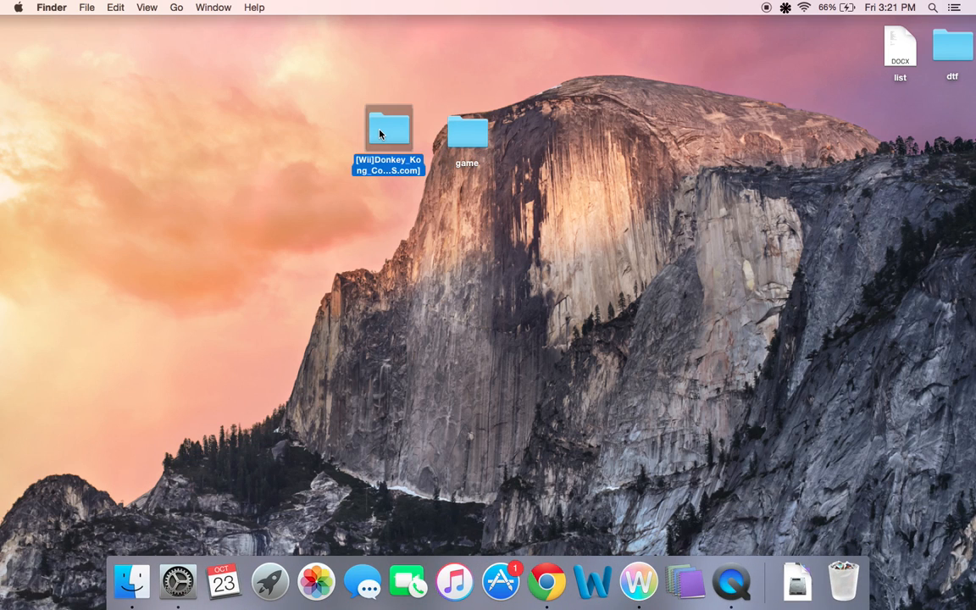
- Open the Donkey Kong Country Returns folder and create a desktop folder named dk
{"action": "double_click", "coordinate": [389, 127]}
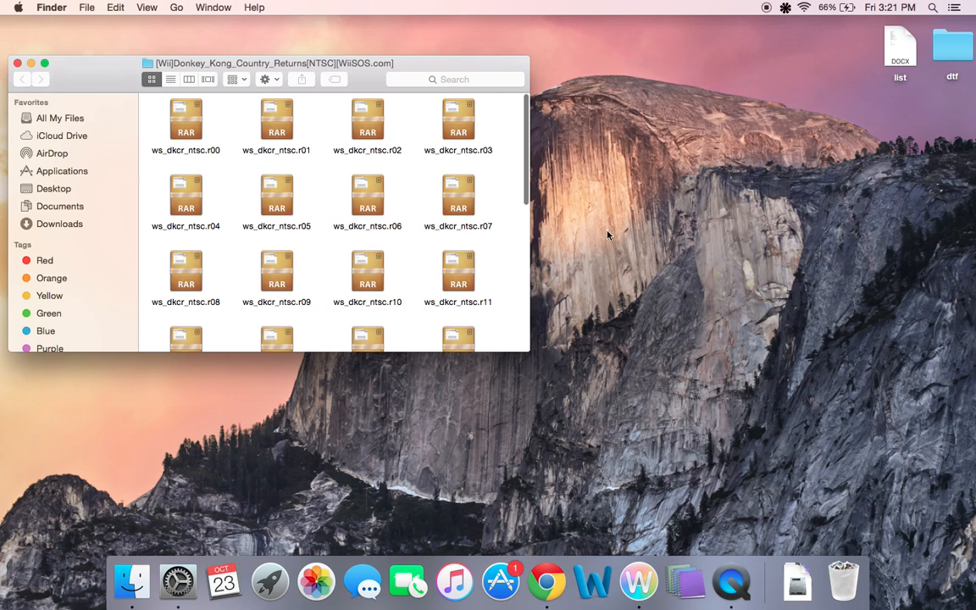
{"action": "right_click", "coordinate": [608, 227]}
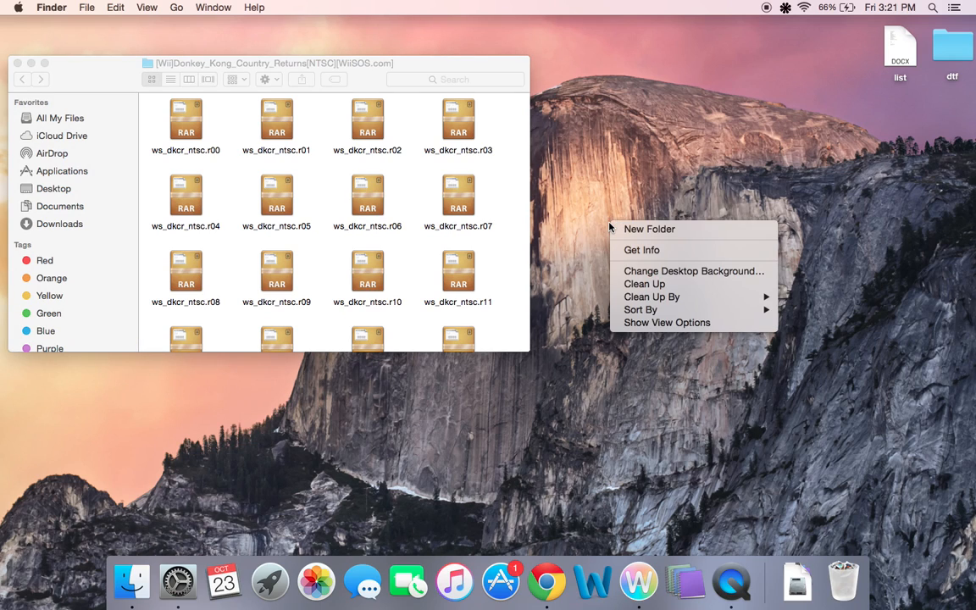
{"action": "left_click", "coordinate": [649, 228]}
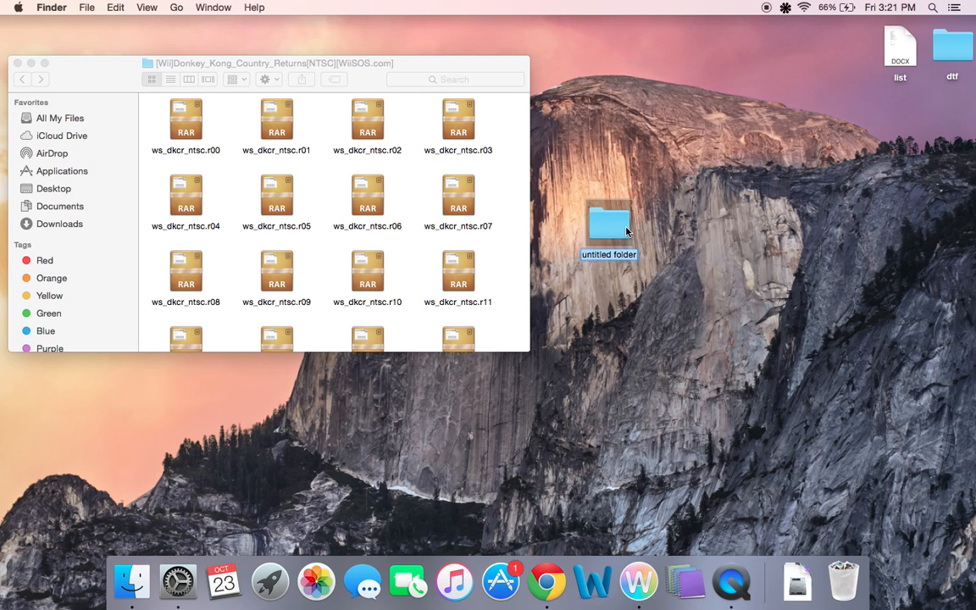
{"action": "left_click", "coordinate": [608, 254]}
{"action": "type", "text": "dk"}
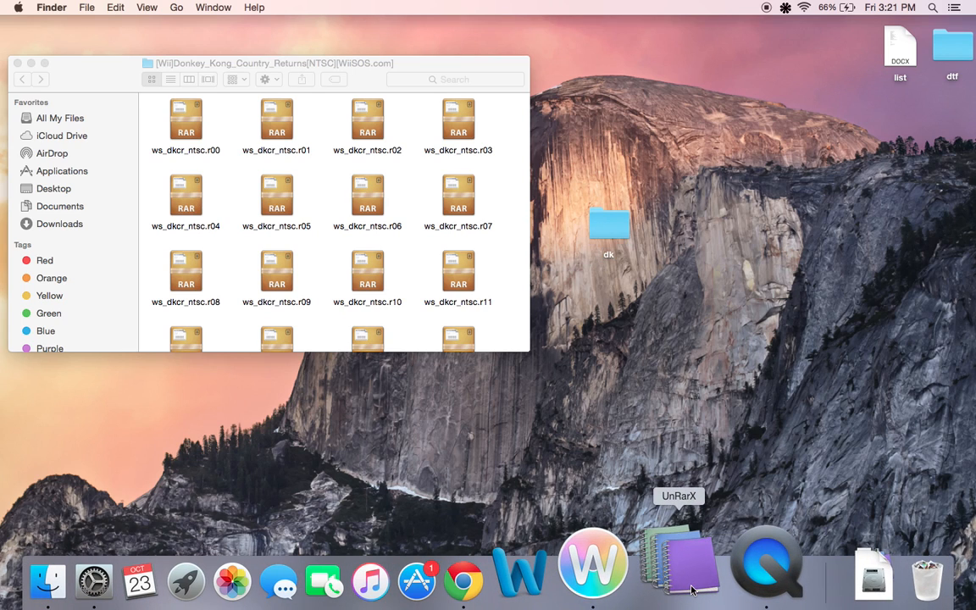
- Launch UnRarX and choose a different extraction destination
{"action": "left_click", "coordinate": [677, 563]}
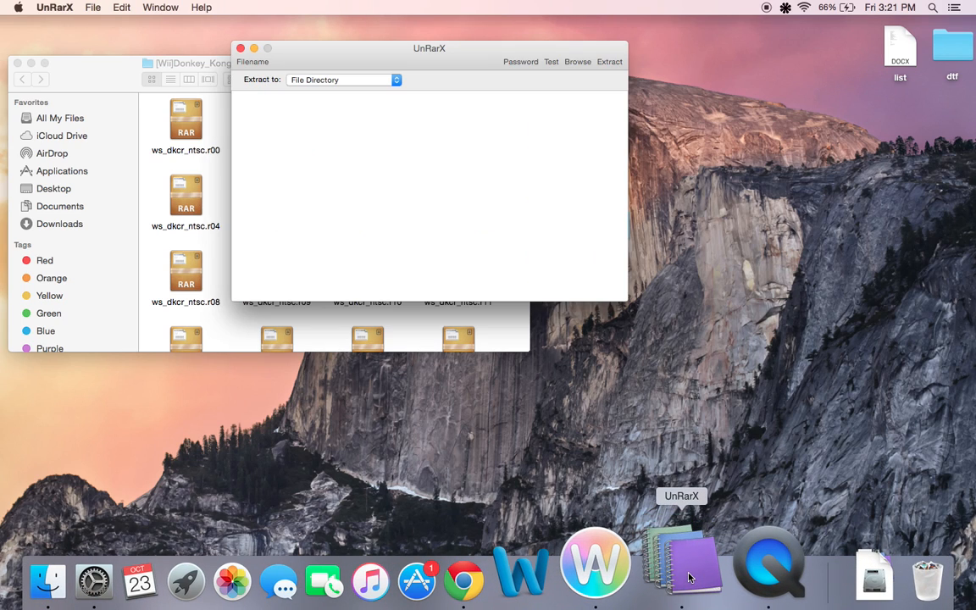
{"action": "left_click", "coordinate": [342, 80]}
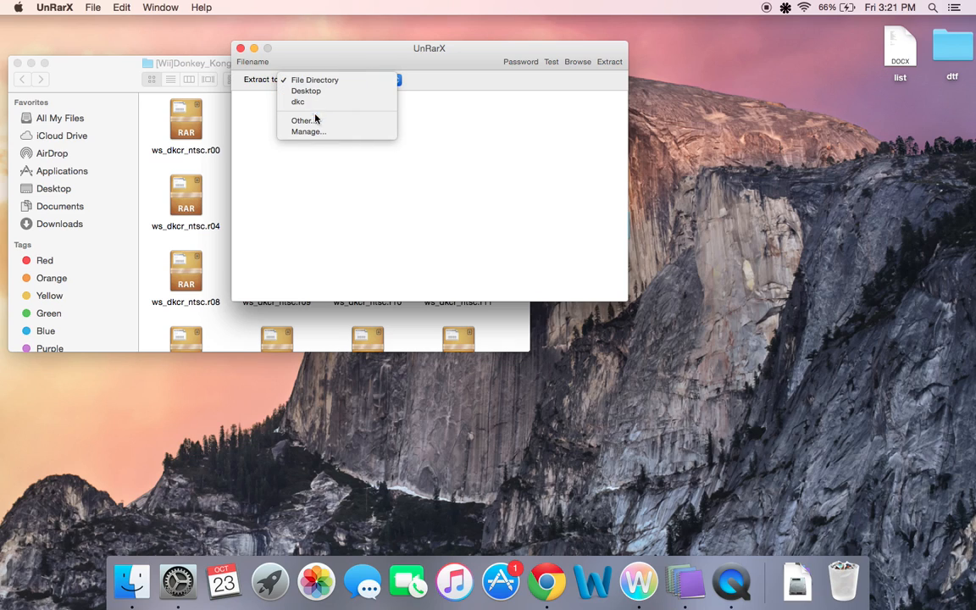
{"action": "left_click", "coordinate": [302, 120]}
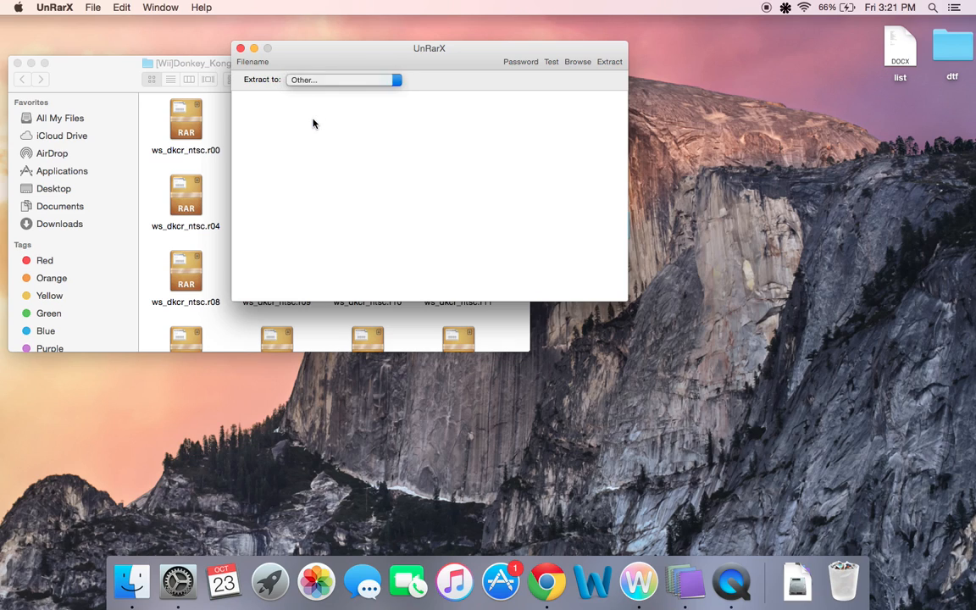
{"action": "left_click", "coordinate": [343, 80]}
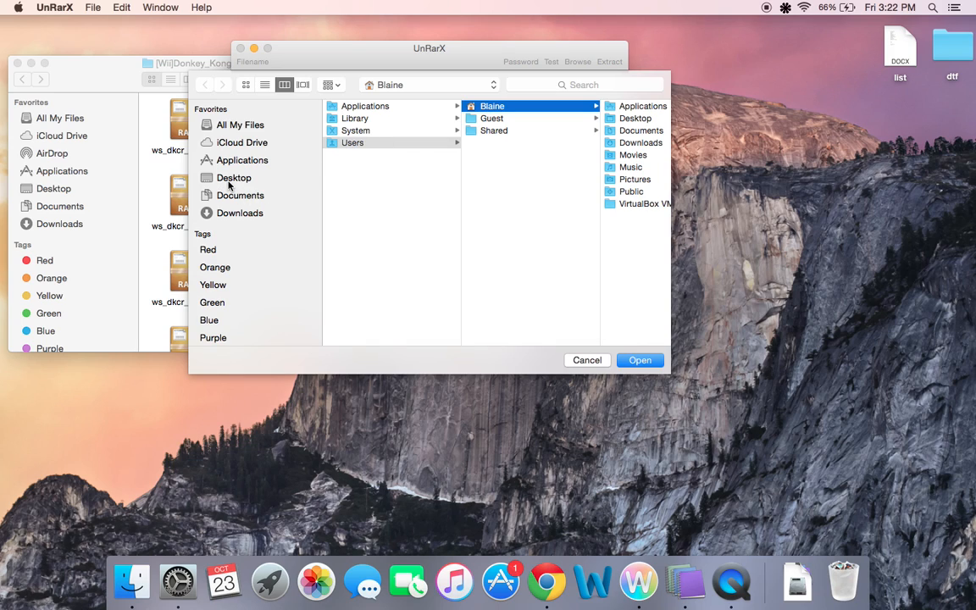
- Select the dk folder on the Desktop as the destination
{"action": "left_click", "coordinate": [233, 177]}
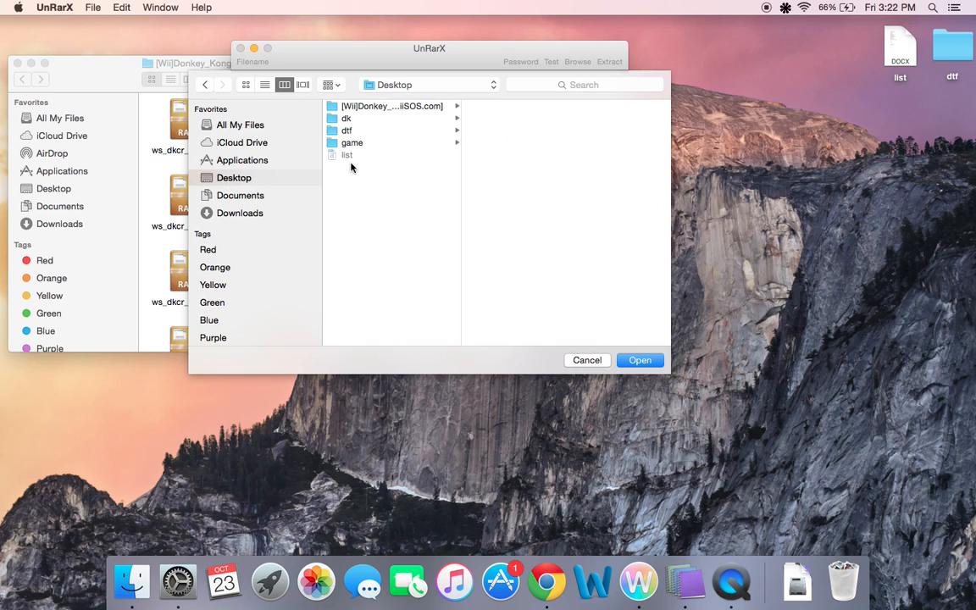
{"action": "mouse_move", "coordinate": [370, 158]}
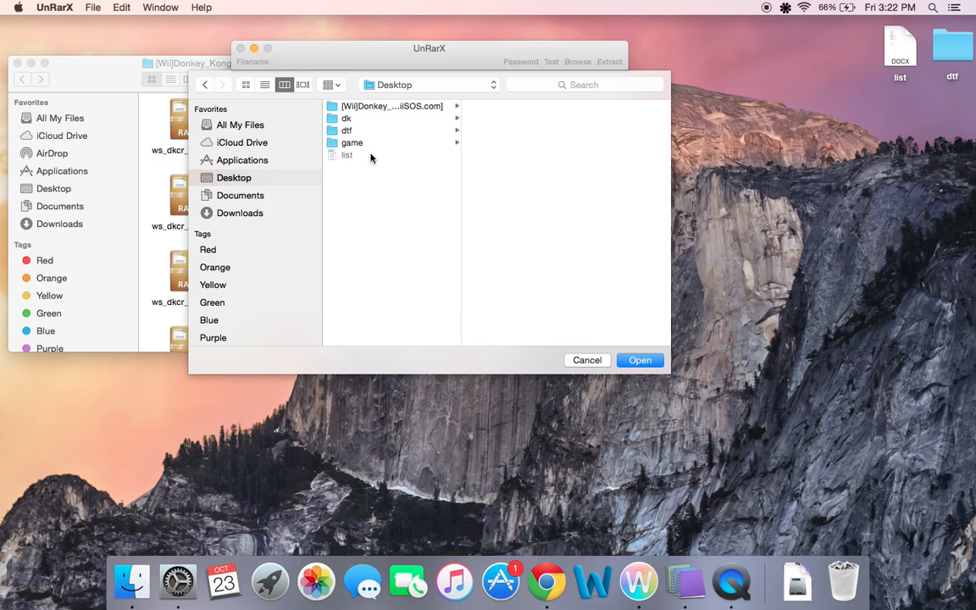
{"action": "mouse_move", "coordinate": [356, 106]}
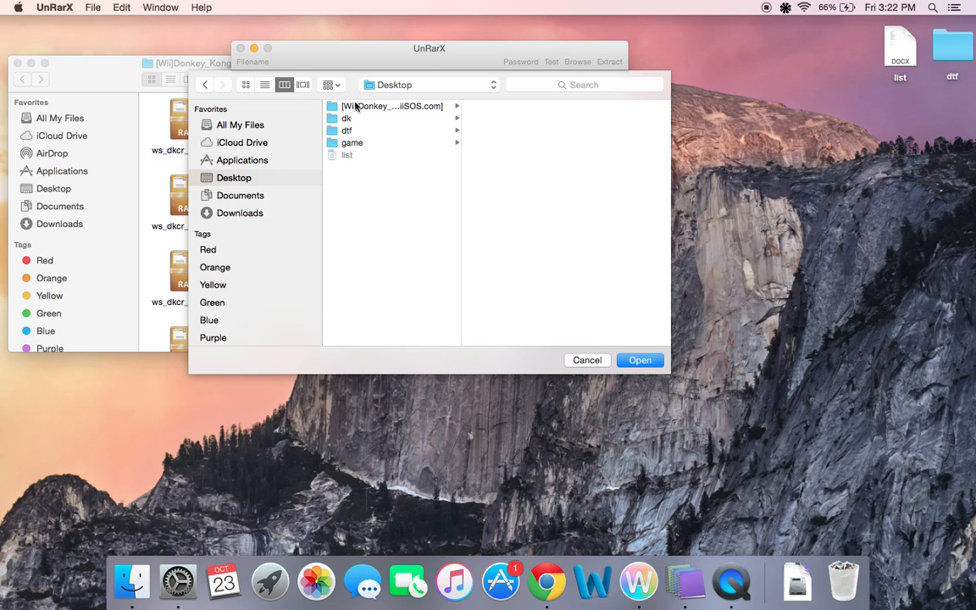
{"action": "mouse_move", "coordinate": [350, 127]}
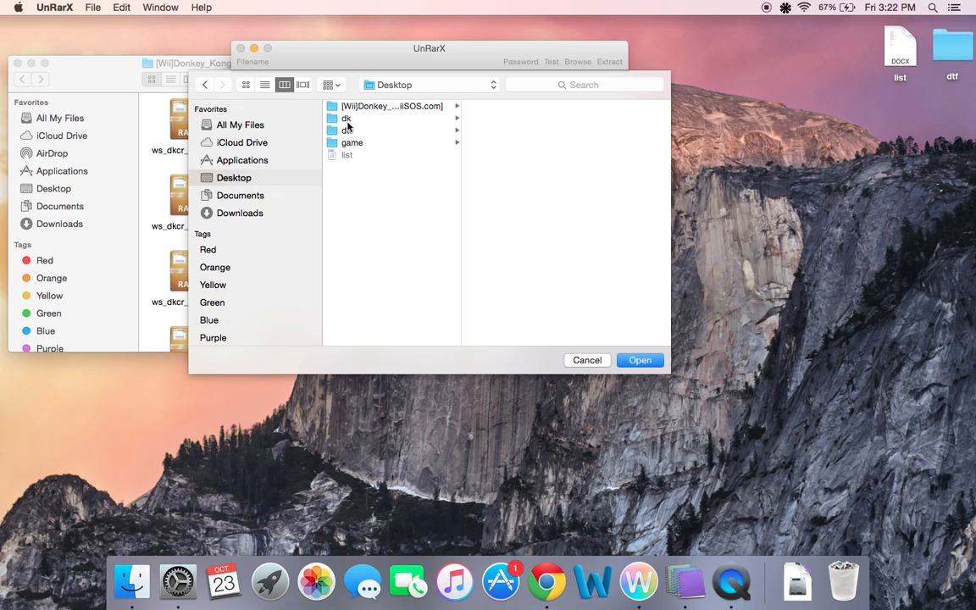
{"action": "left_click", "coordinate": [346, 117]}
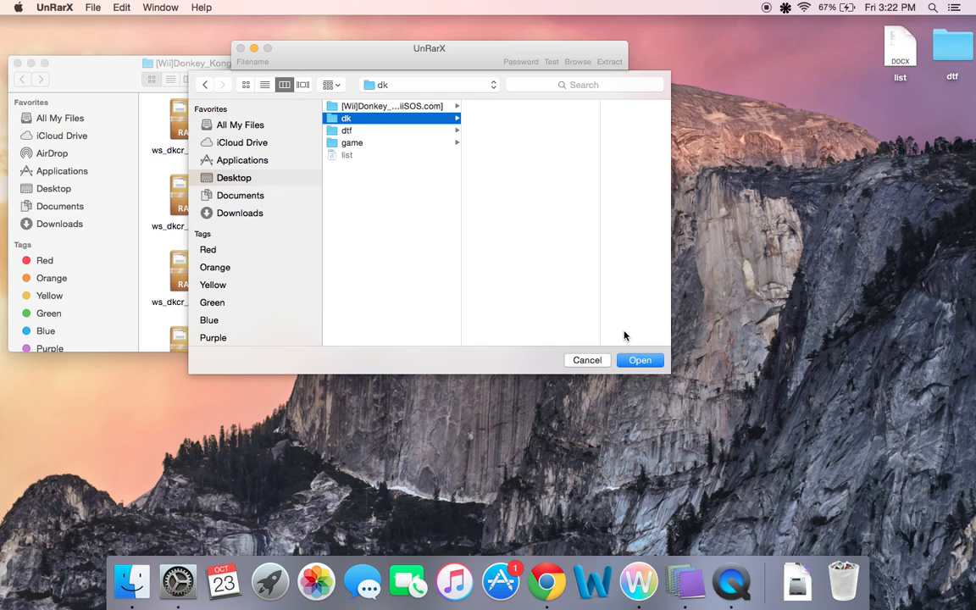
{"action": "left_click", "coordinate": [640, 360]}
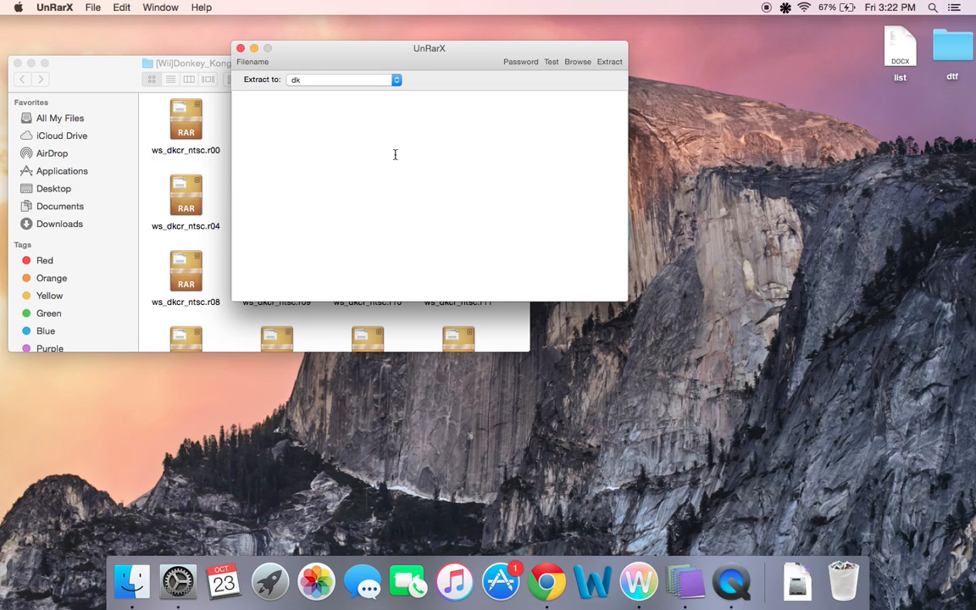
{"action": "mouse_move", "coordinate": [273, 126]}
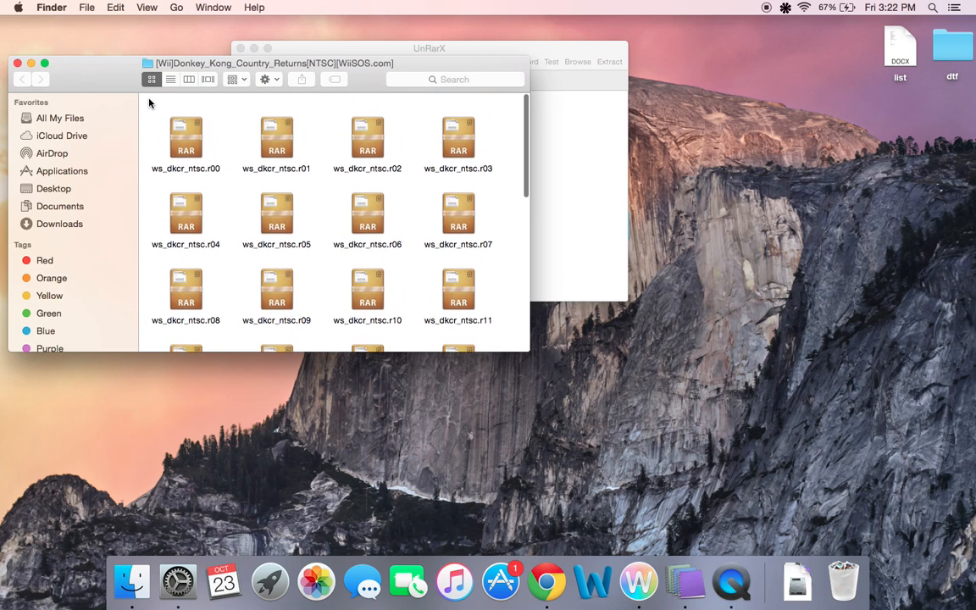
- Extract the .r00–.r31 RAR parts into dk and close the archive folder window
{"action": "scroll", "scroll_direction": "down", "scroll_amount": 3}
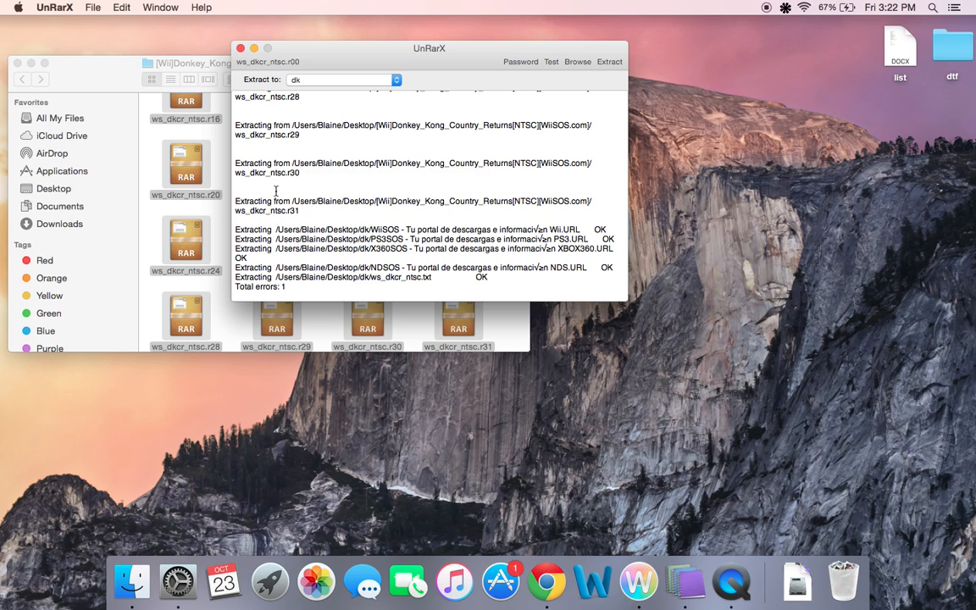
{"action": "mouse_move", "coordinate": [249, 26]}
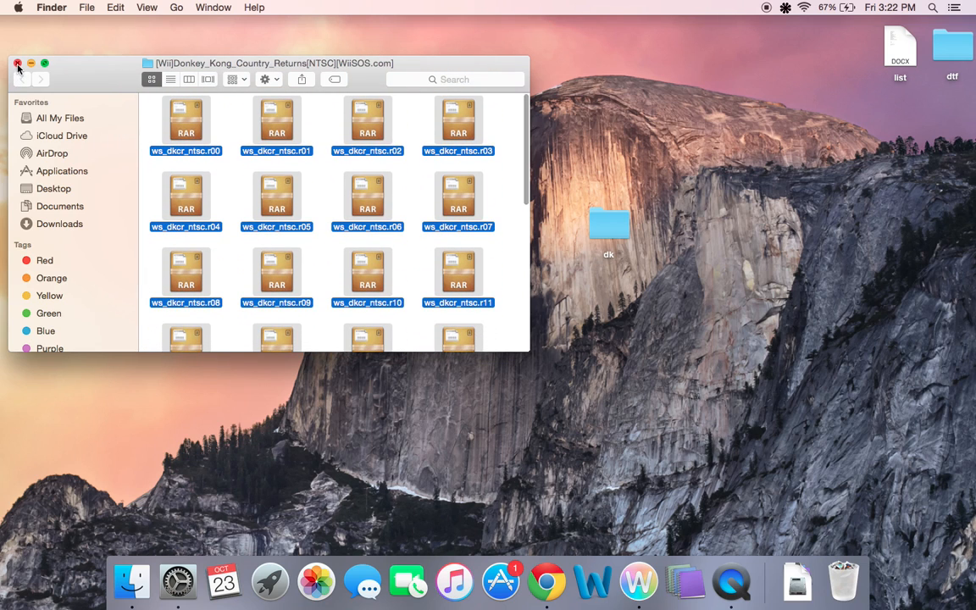
{"action": "left_click", "coordinate": [17, 63]}
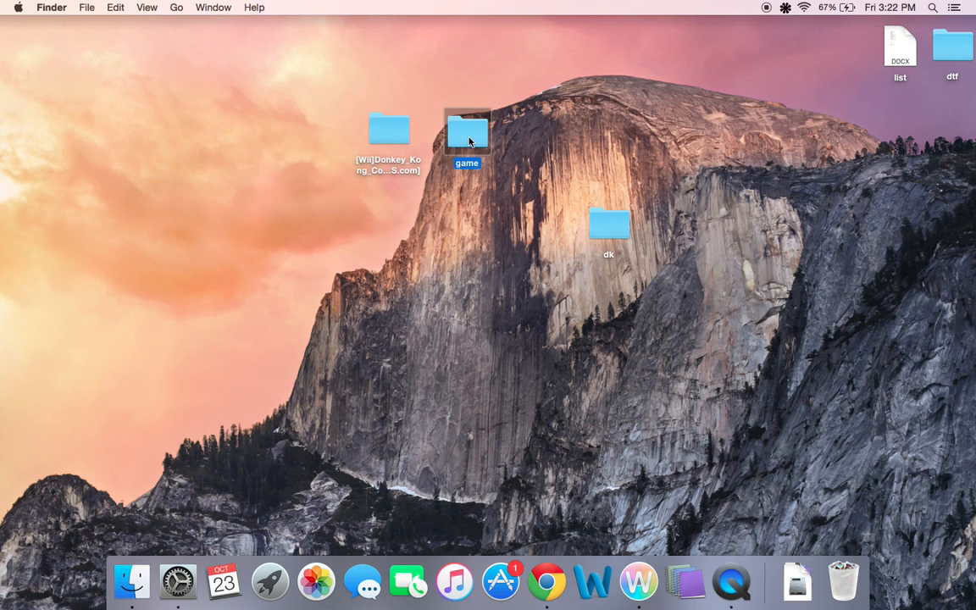
- Check the contents of the game folder on the Desktop, then close its window
{"action": "double_click", "coordinate": [467, 130]}
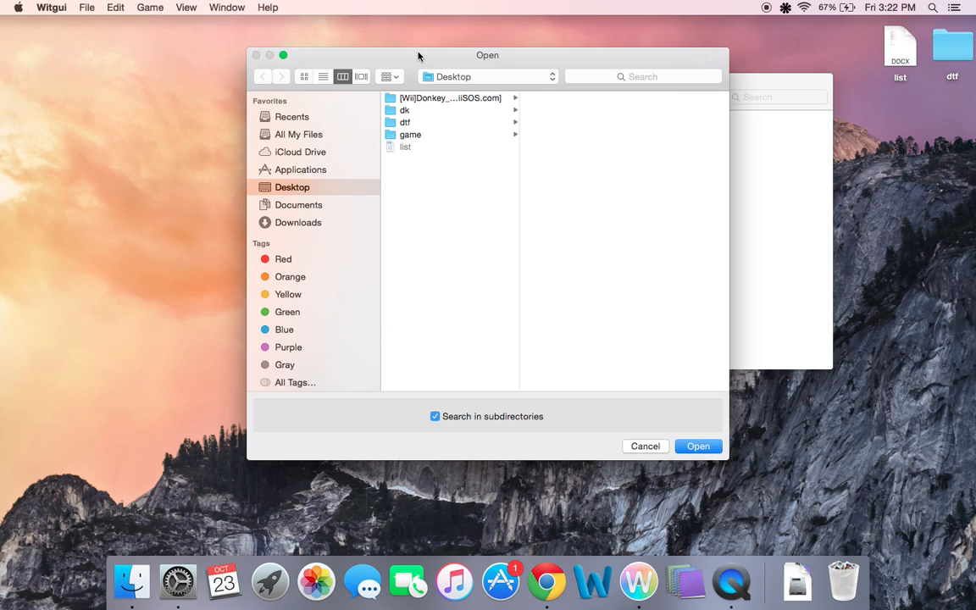
{"action": "mouse_move", "coordinate": [646, 446]}
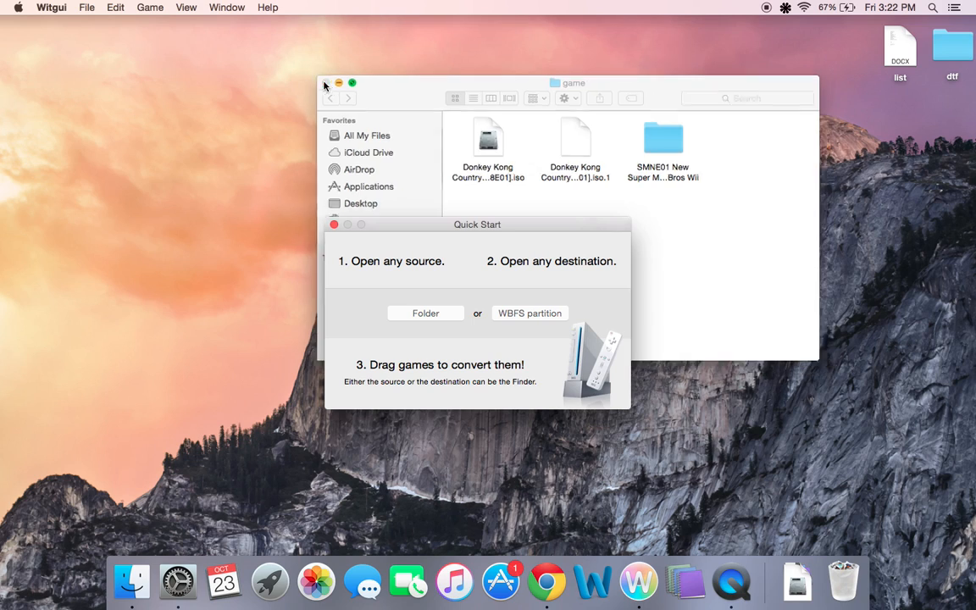
{"action": "left_click", "coordinate": [425, 313]}
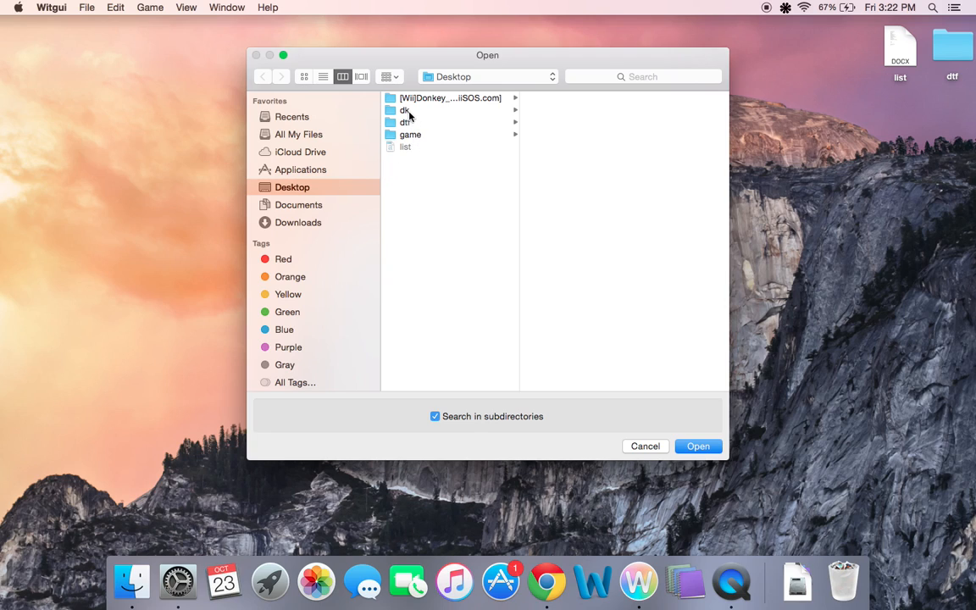
{"action": "mouse_move", "coordinate": [415, 100]}
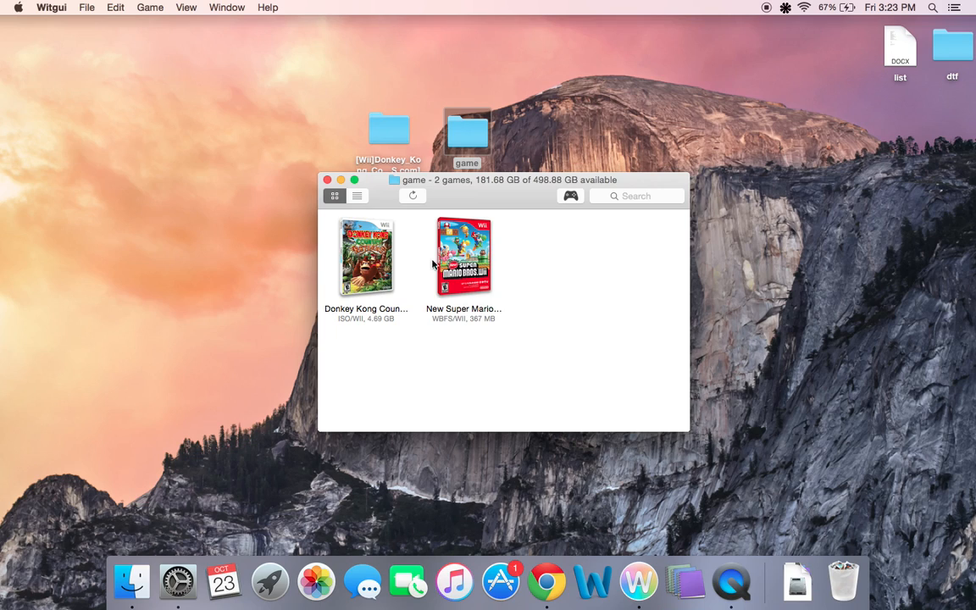
{"action": "mouse_move", "coordinate": [491, 271]}
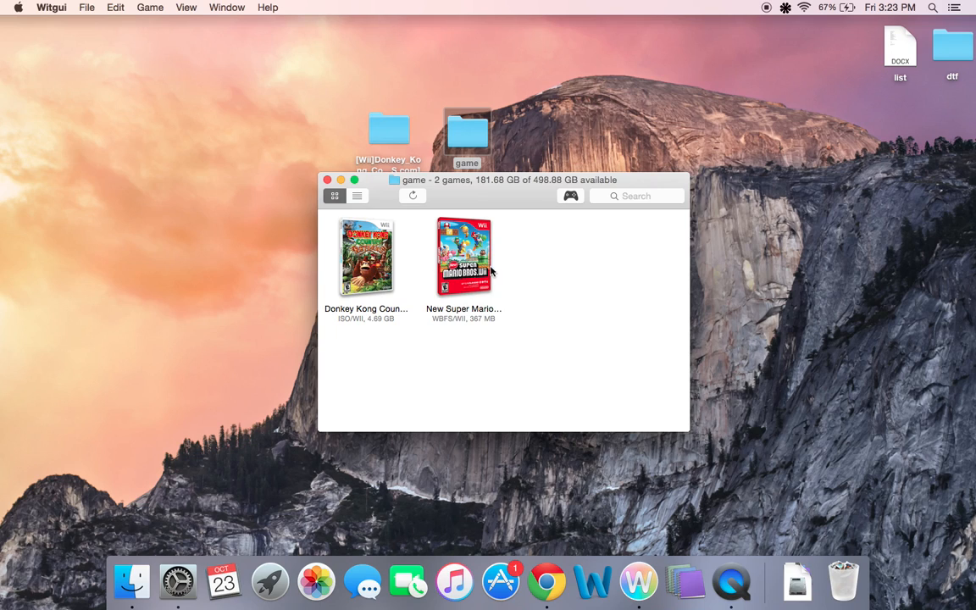
{"action": "mouse_move", "coordinate": [440, 295]}
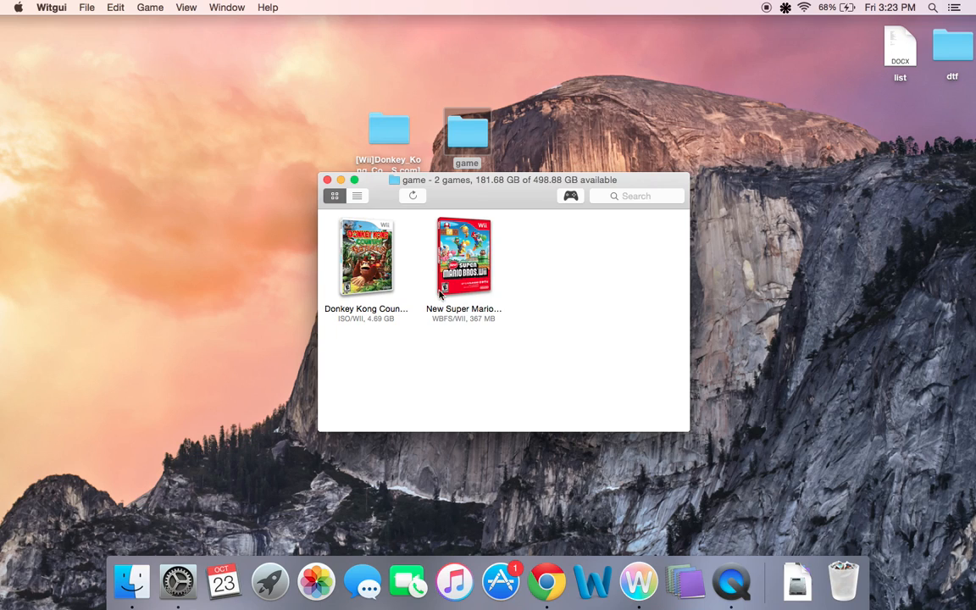
{"action": "mouse_move", "coordinate": [525, 342]}
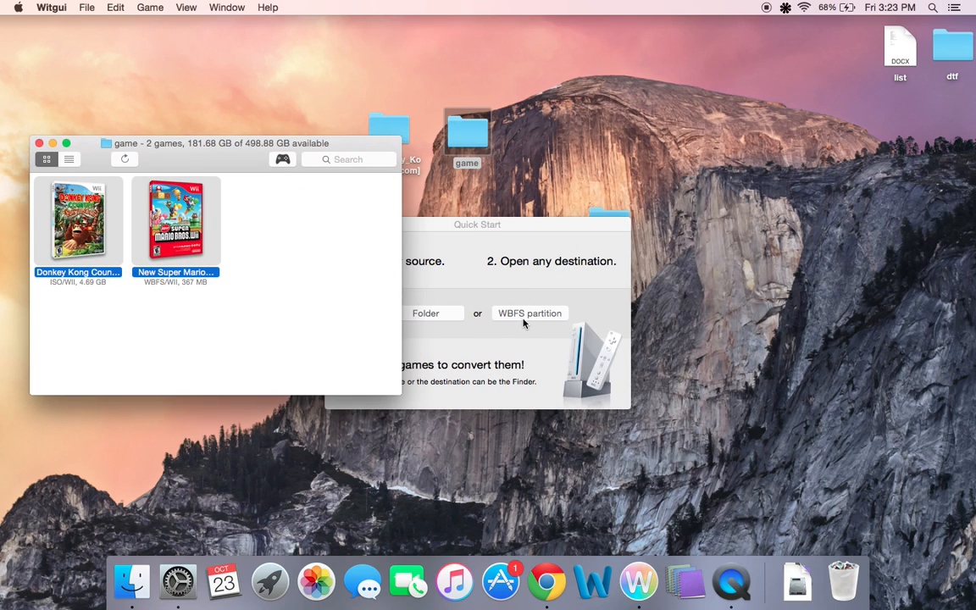
- Add both selected Wii games to the Generic Flash Disk Media WBFS partition
{"action": "left_click", "coordinate": [529, 312]}
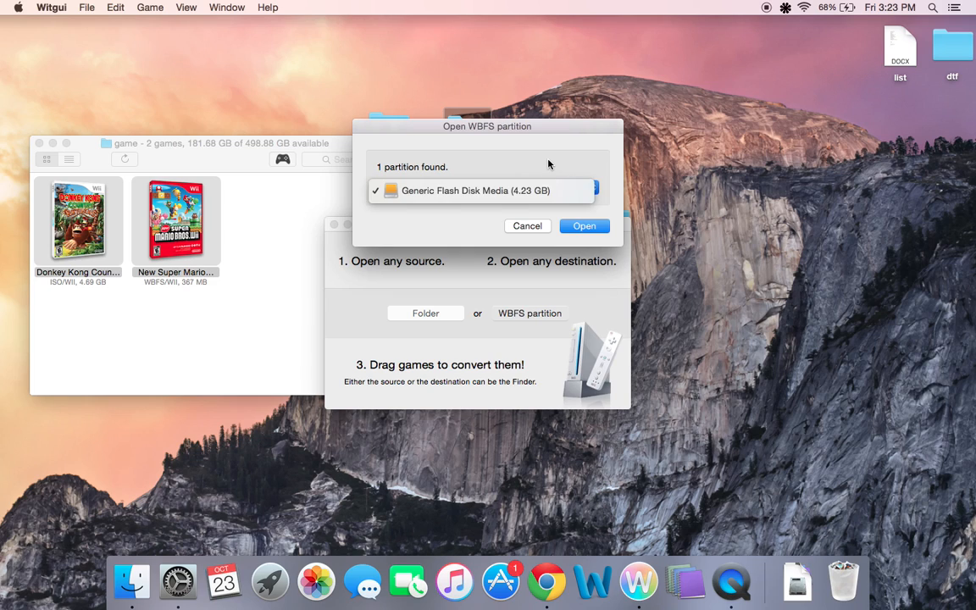
{"action": "left_click", "coordinate": [584, 225]}
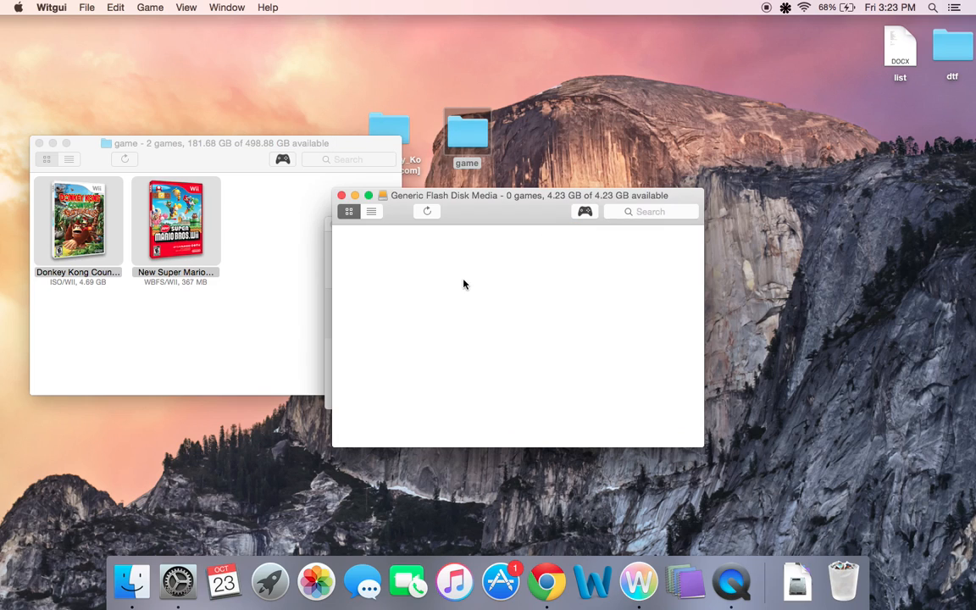
{"action": "left_click_drag", "start_coordinate": [78, 221], "coordinate": [444, 283]}
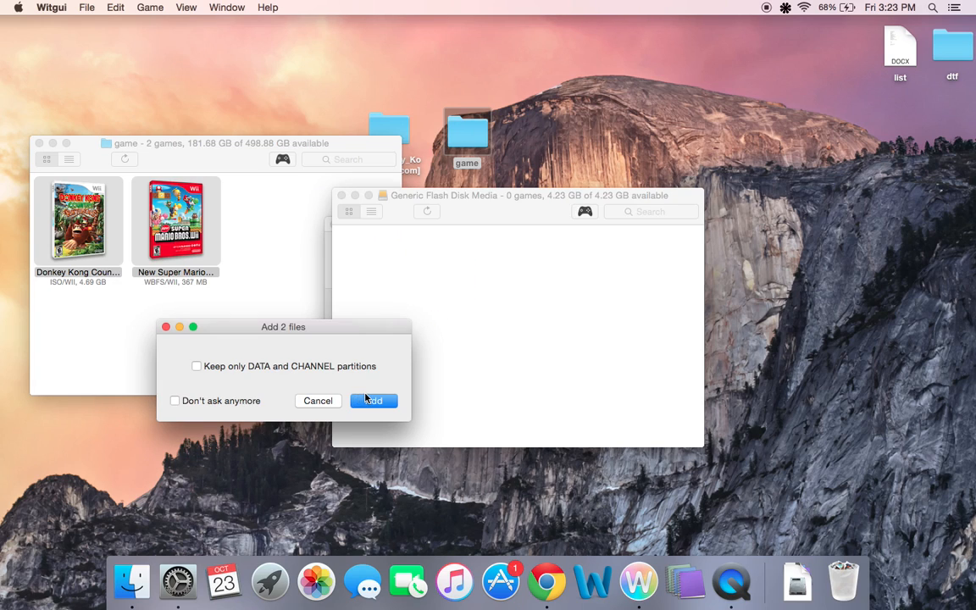
{"action": "left_click", "coordinate": [373, 401]}
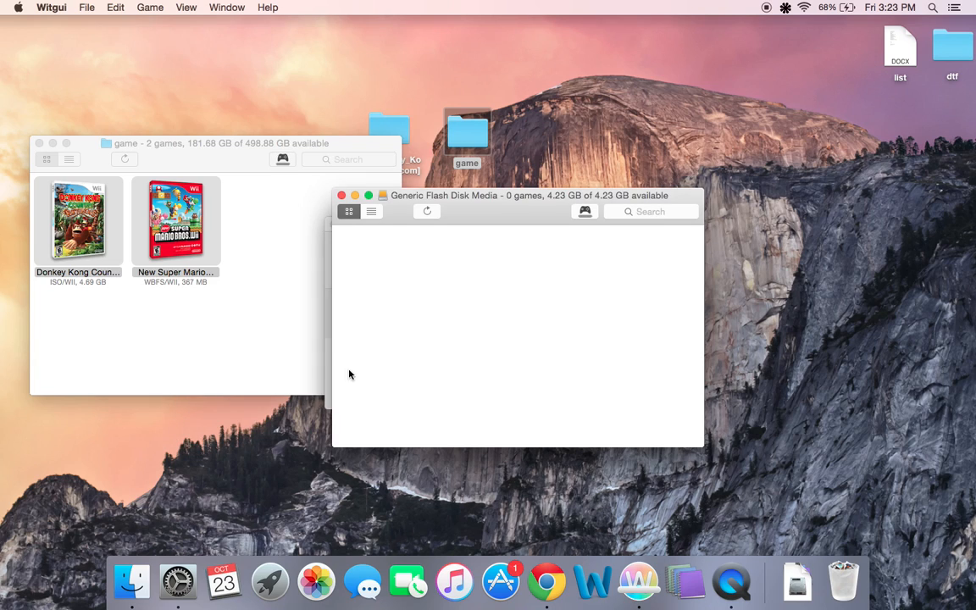
{"action": "left_click", "coordinate": [282, 159]}
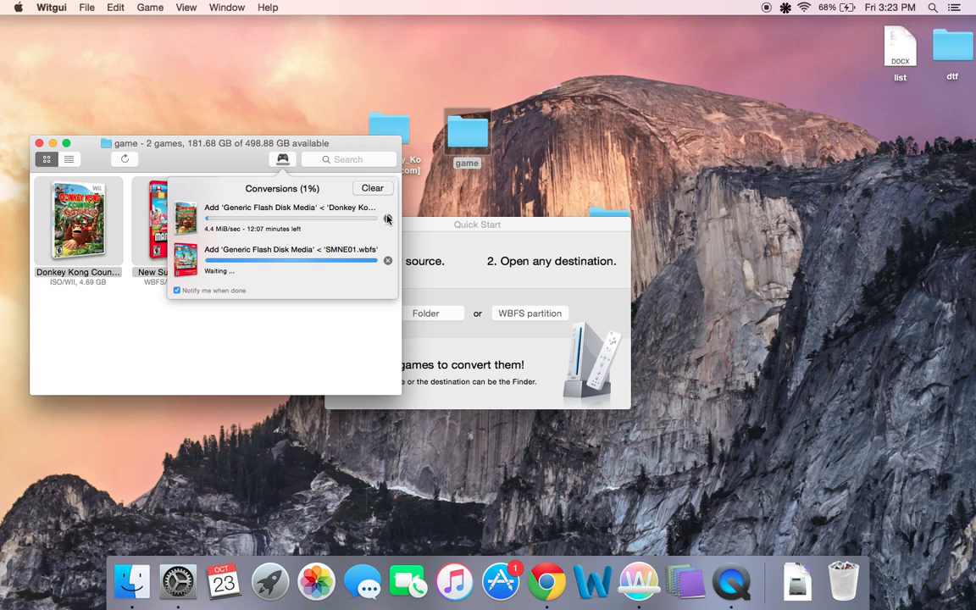
- Cancel the Donkey Kong and SMNE01.wbfs transfers and dismiss the getting-started guide
{"action": "left_click", "coordinate": [388, 207]}
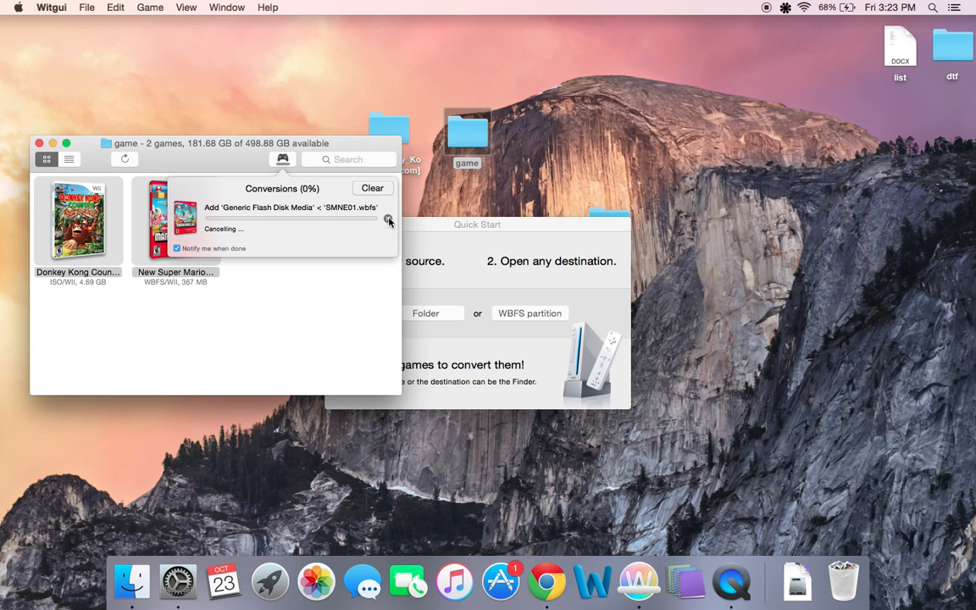
{"action": "left_click", "coordinate": [388, 220]}
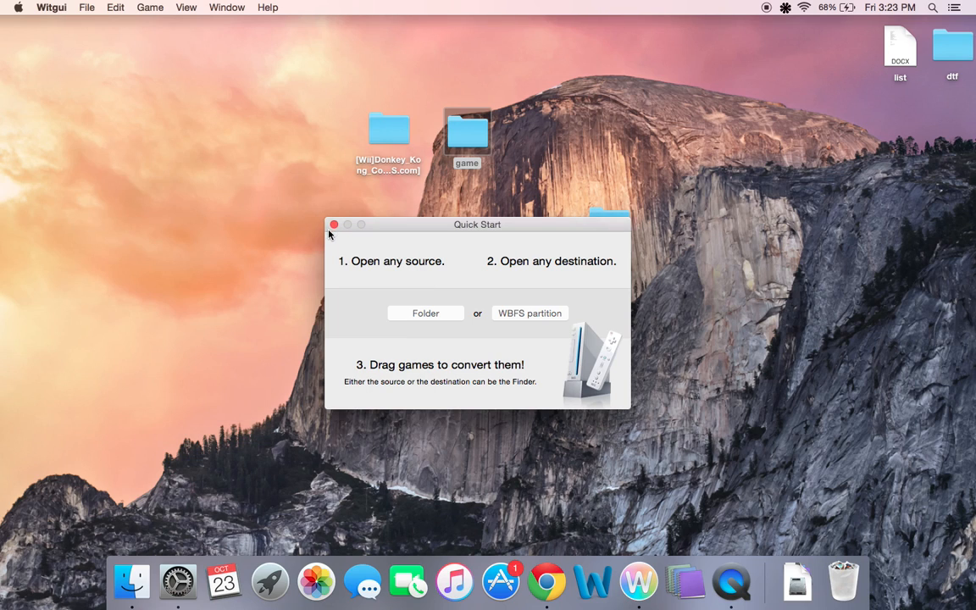
{"action": "left_click", "coordinate": [333, 225]}
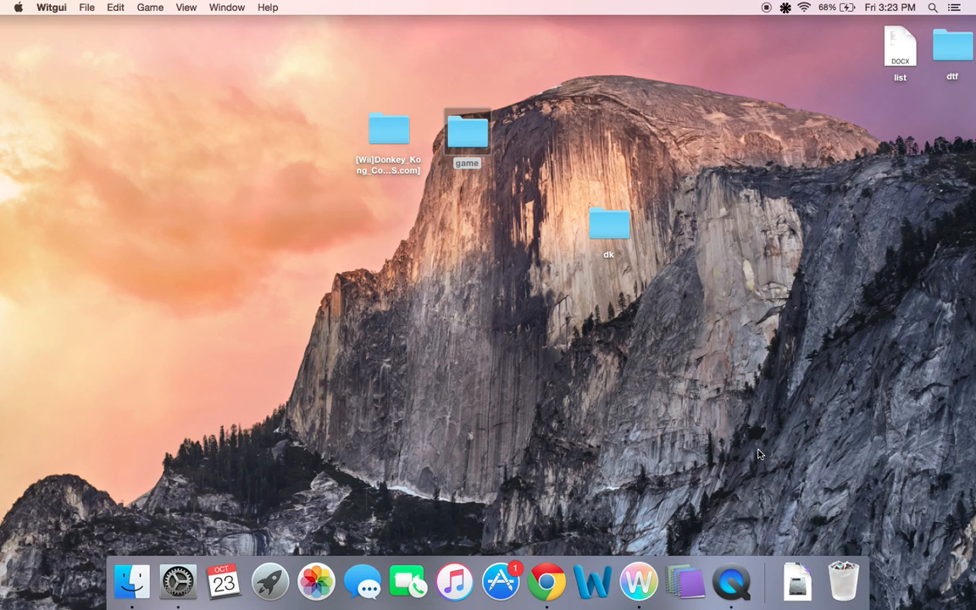
{"action": "mouse_move", "coordinate": [760, 454]}
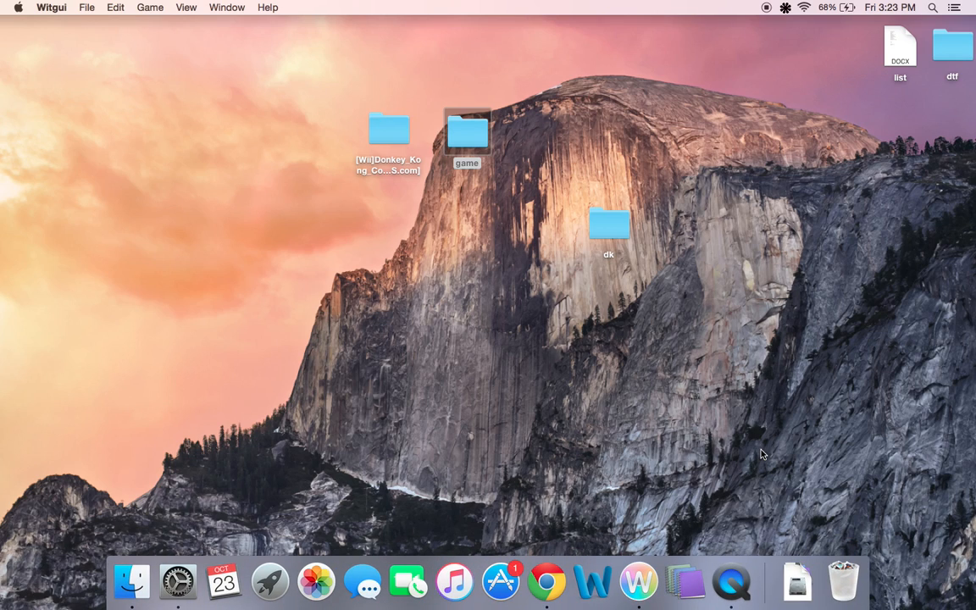